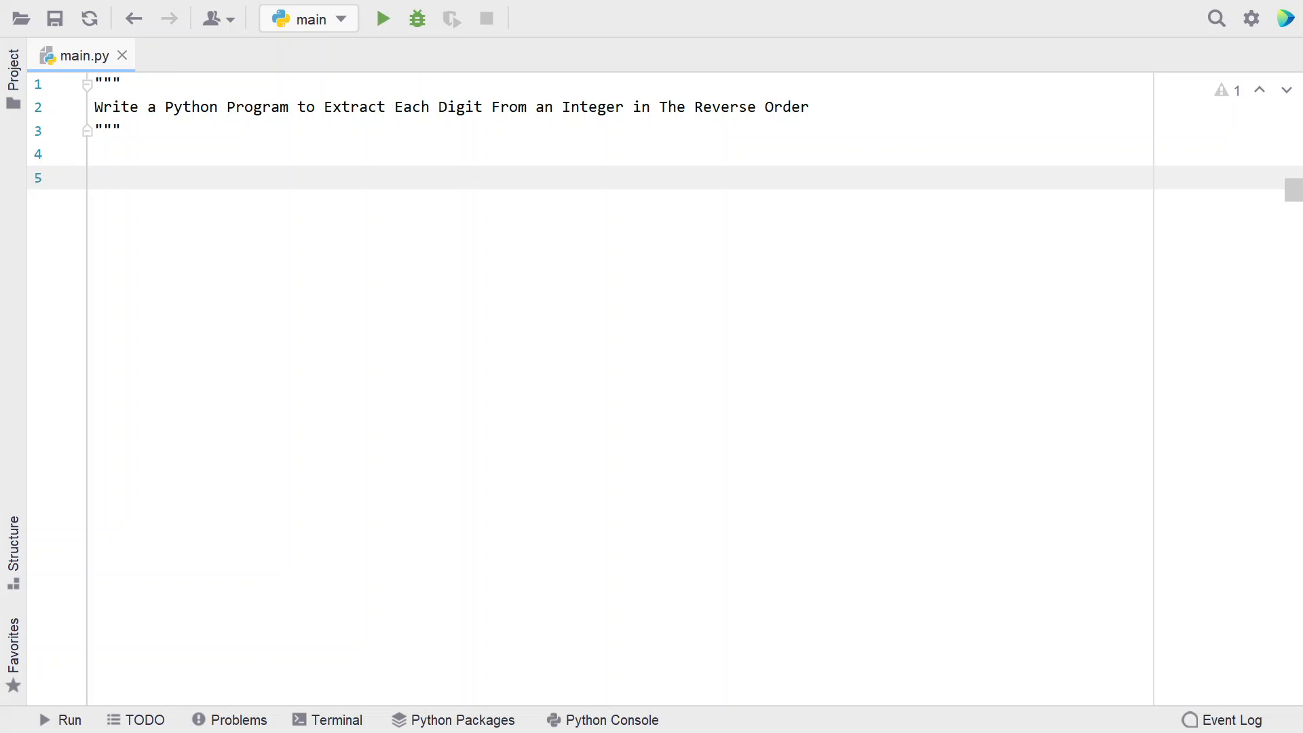
# Write the docstring example: 1234 gives digits 4, 3 in reverse
pyautogui.write('1234')
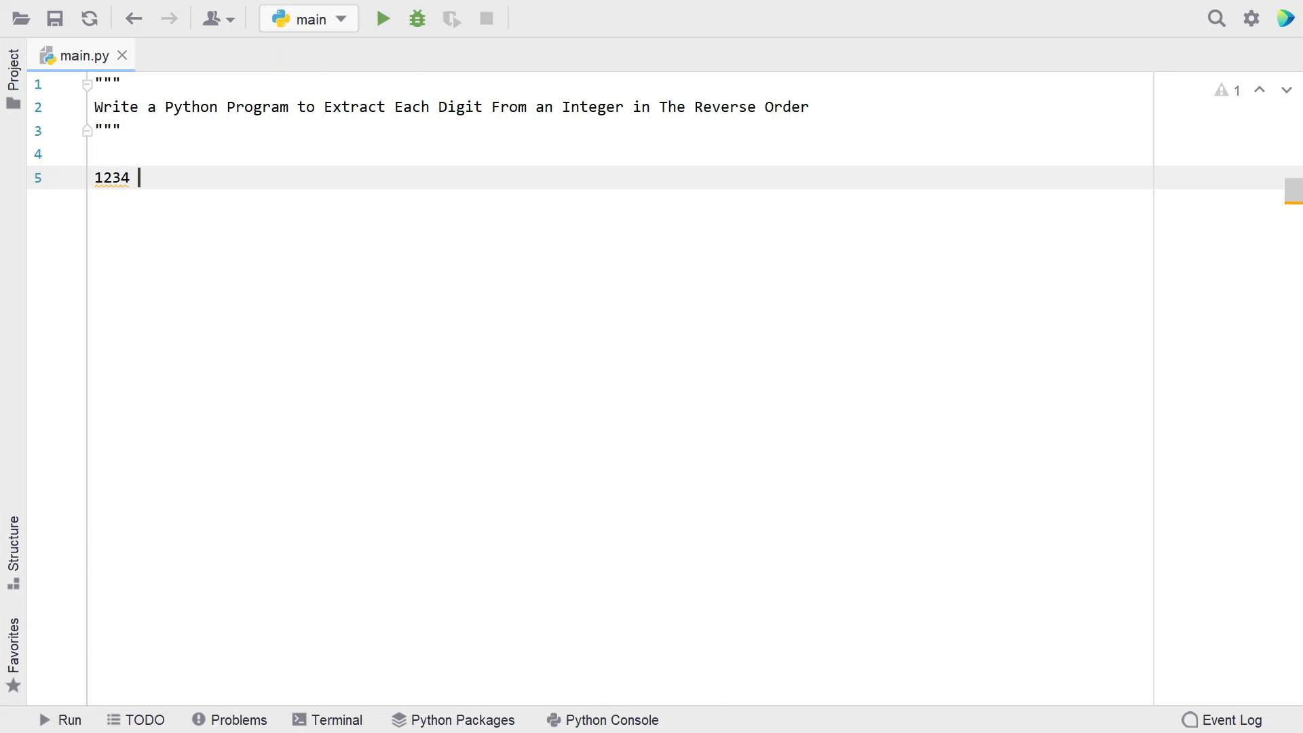
pyautogui.write('=')
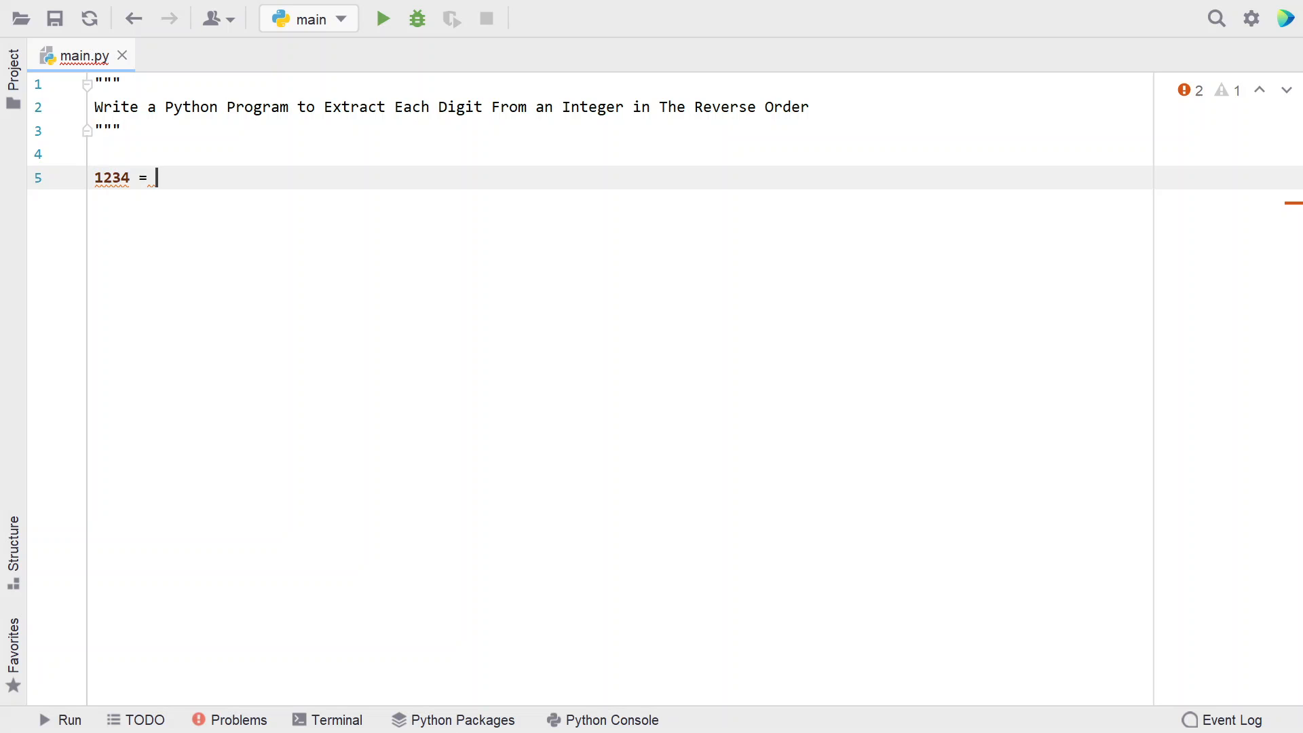
pyautogui.press('enter')
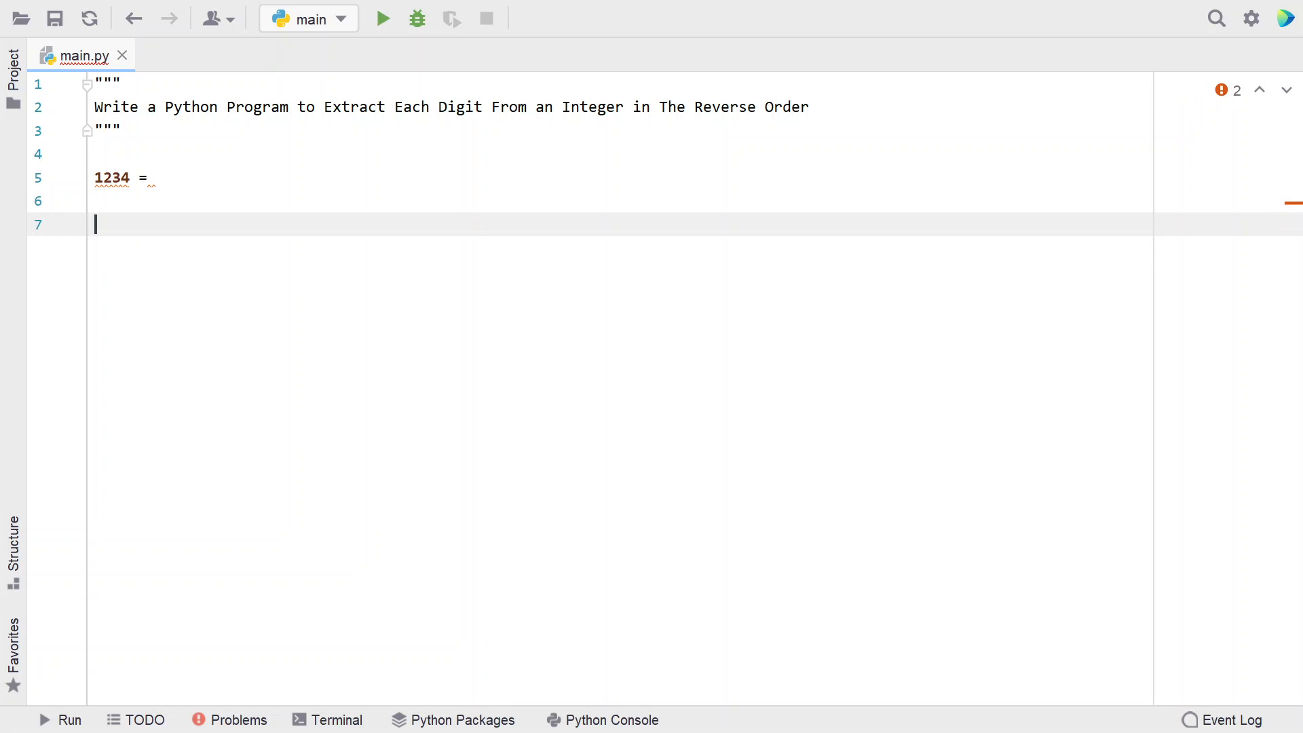
pyautogui.write('4')
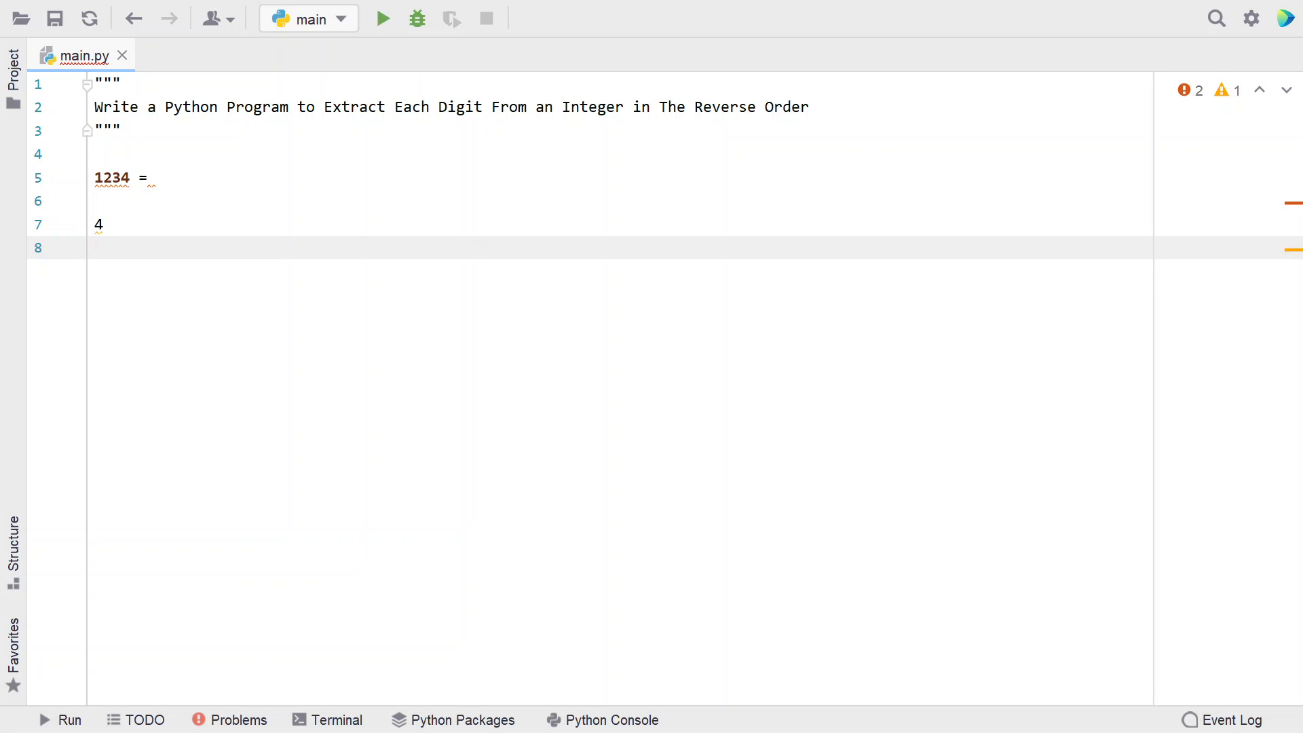
pyautogui.write('3')
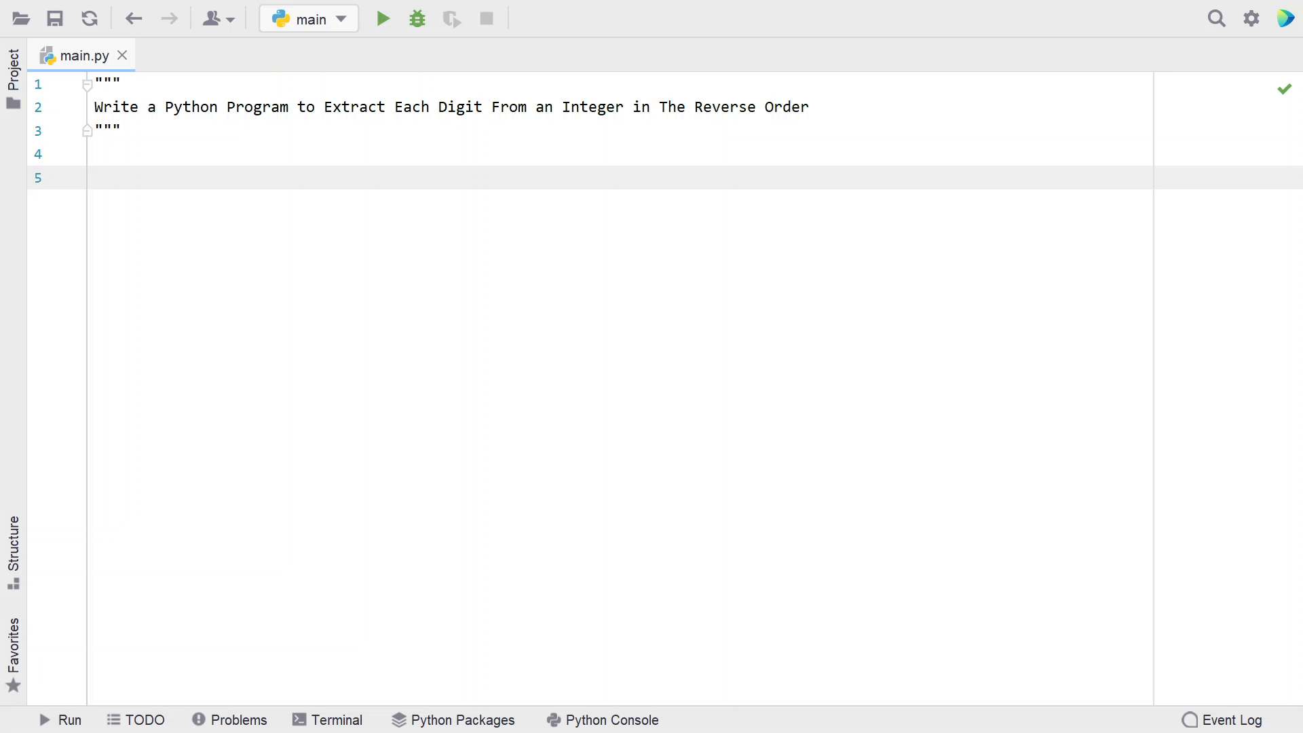
# Add number = int(input("Enter Number : ")) to read an integer from the user
pyautogui.write('number')
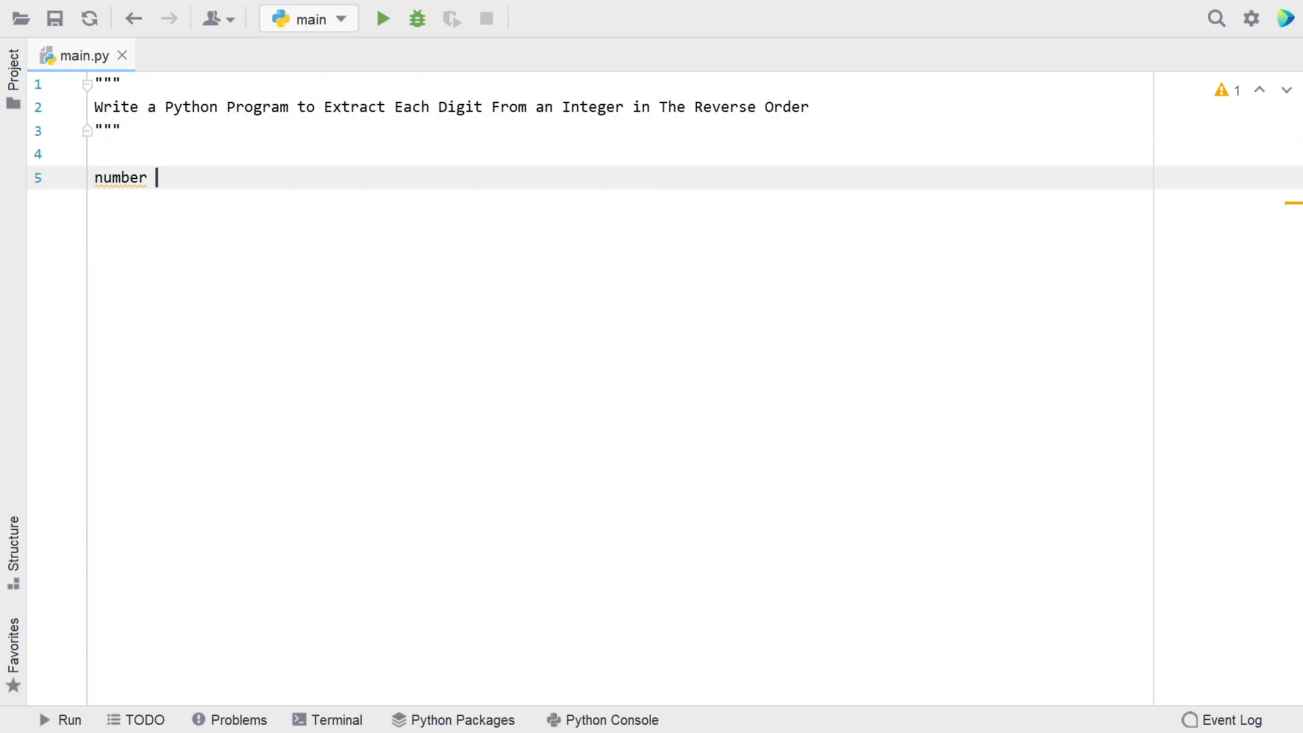
pyautogui.write('=')
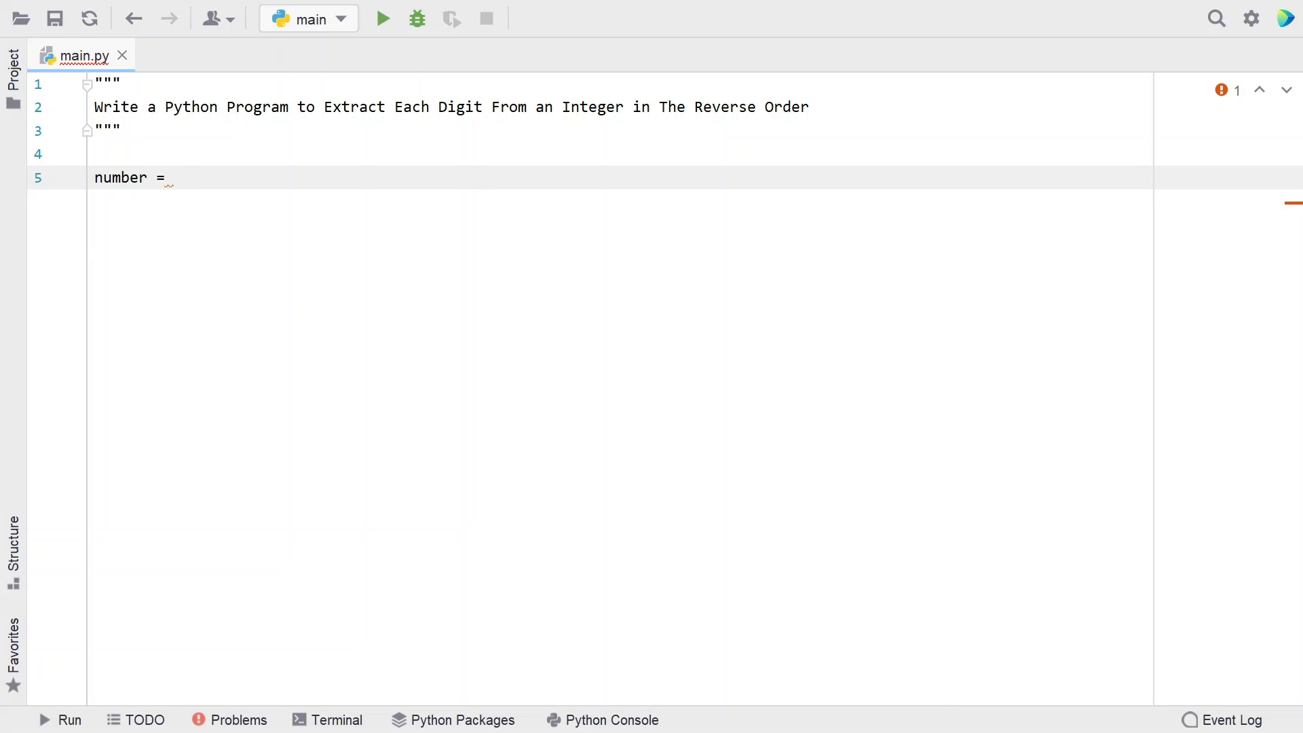
pyautogui.write('inpu')
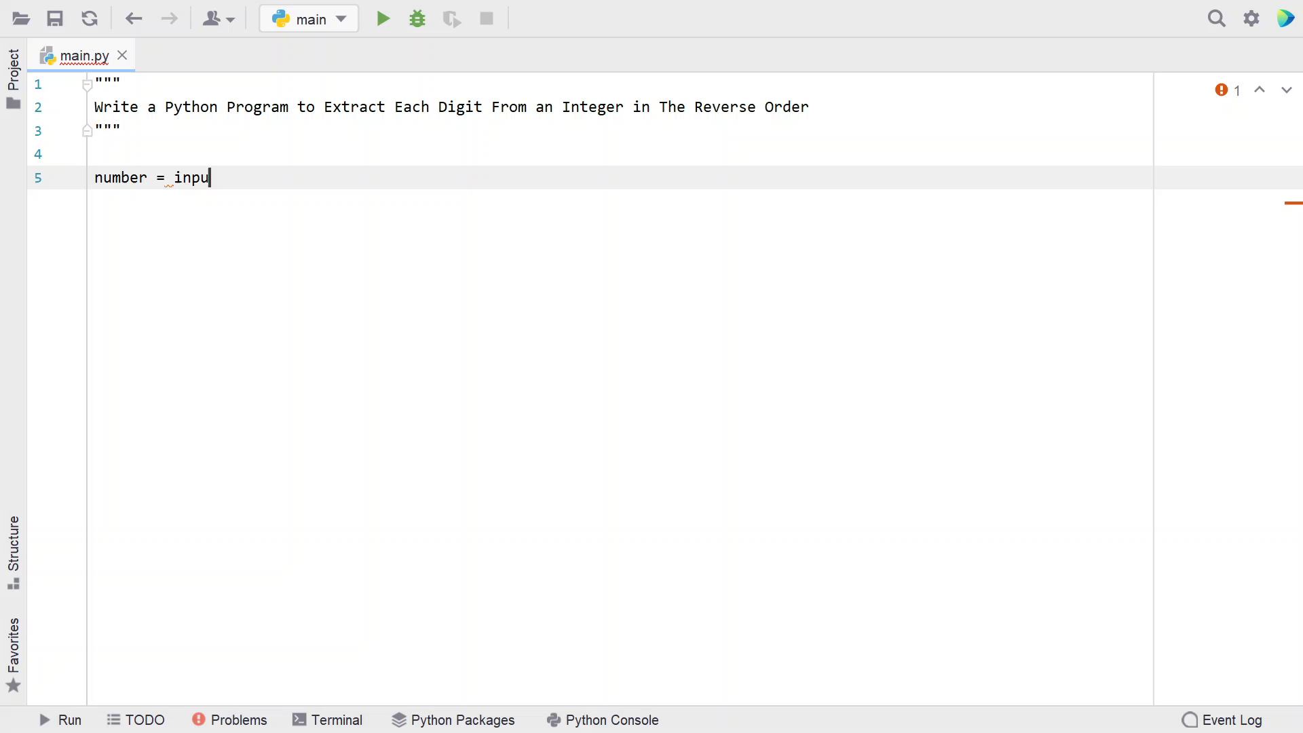
pyautogui.write('t()')
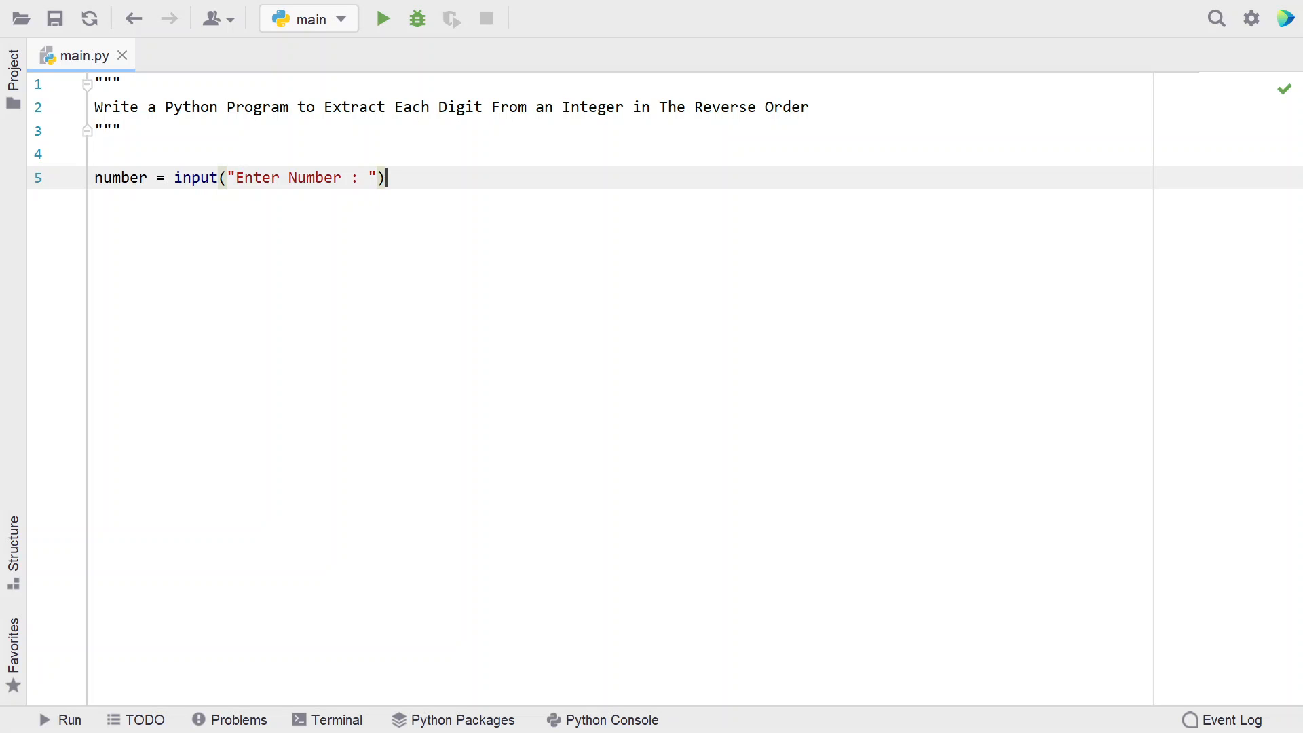
pyautogui.write(')')
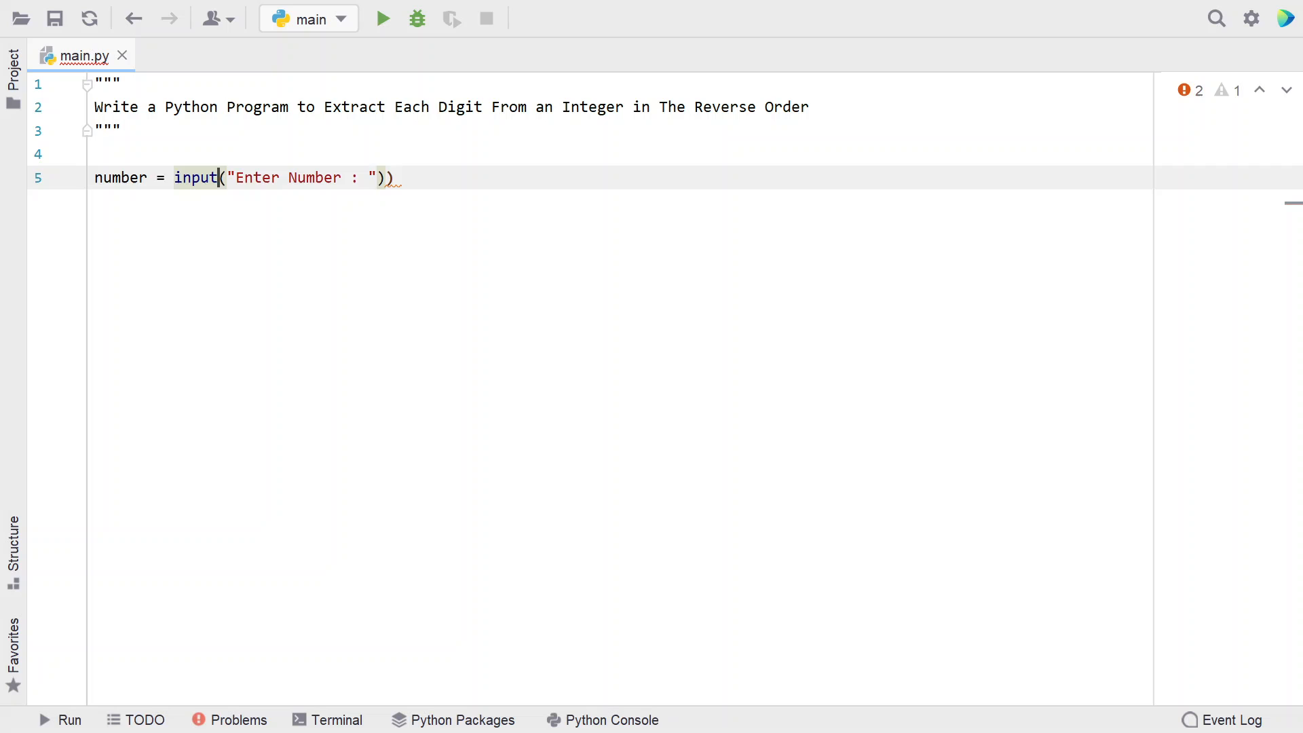
pyautogui.write('int(')
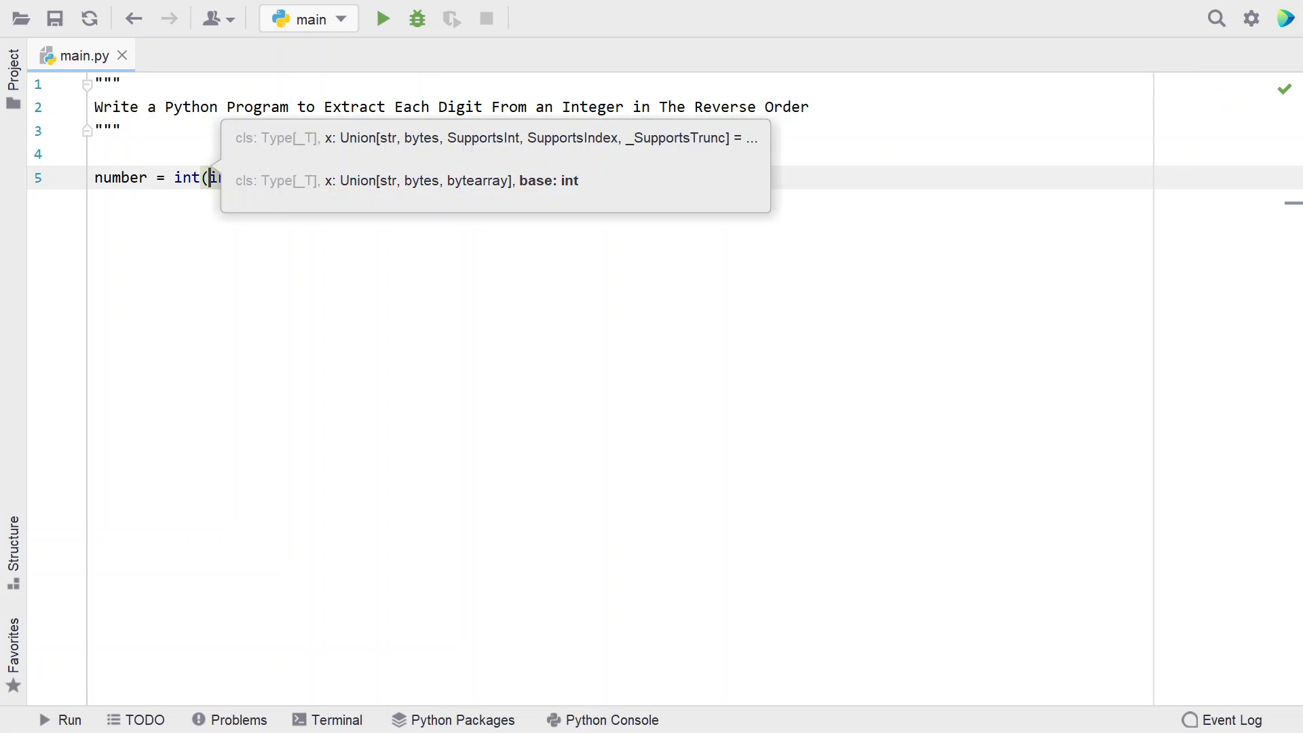
pyautogui.write('input("Enter Number : "))')
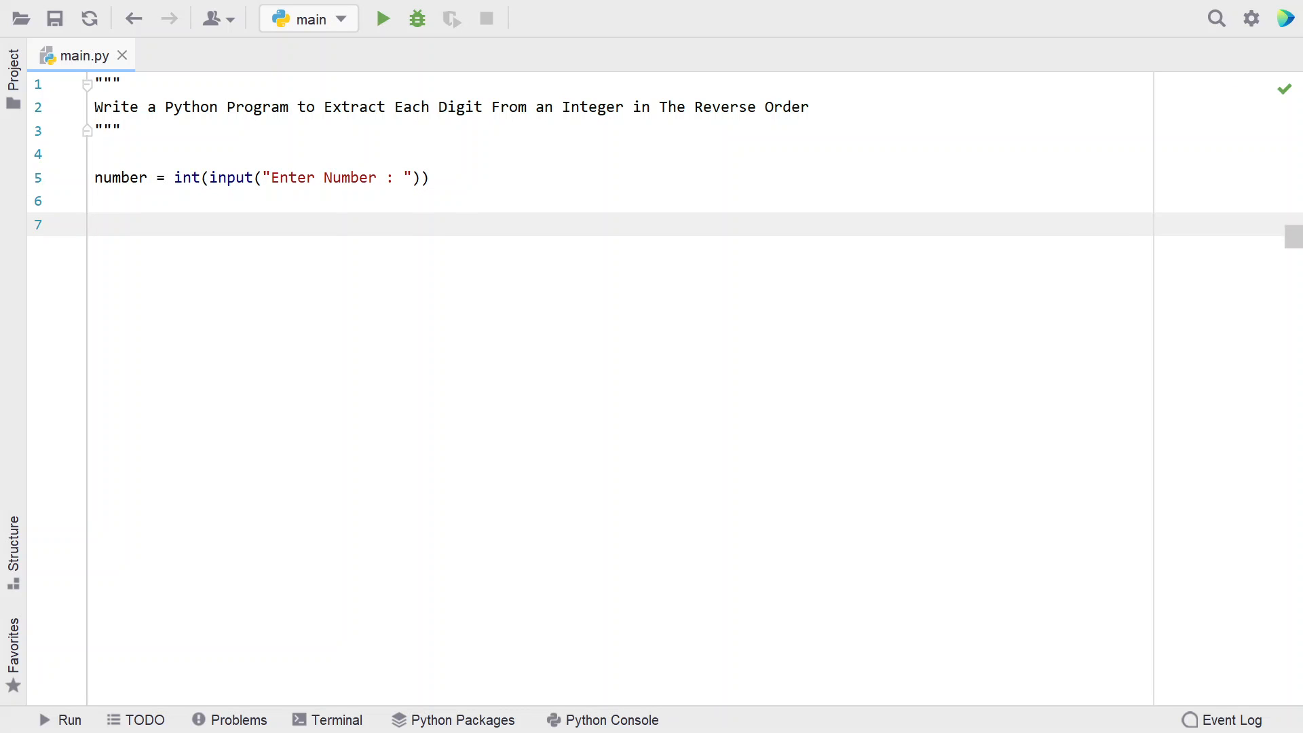
# Add print("The digits extracted in reverse order is ...") after the input line
pyautogui.write('p')
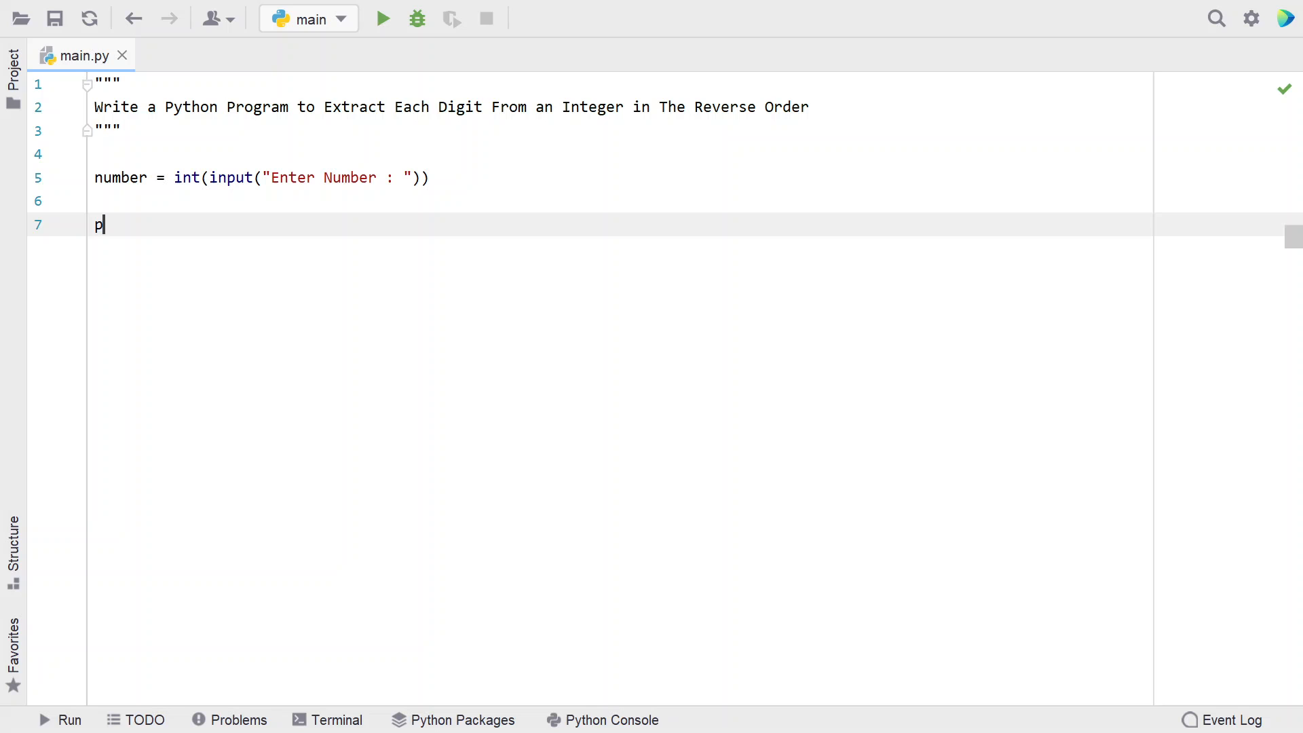
pyautogui.write('rint()')
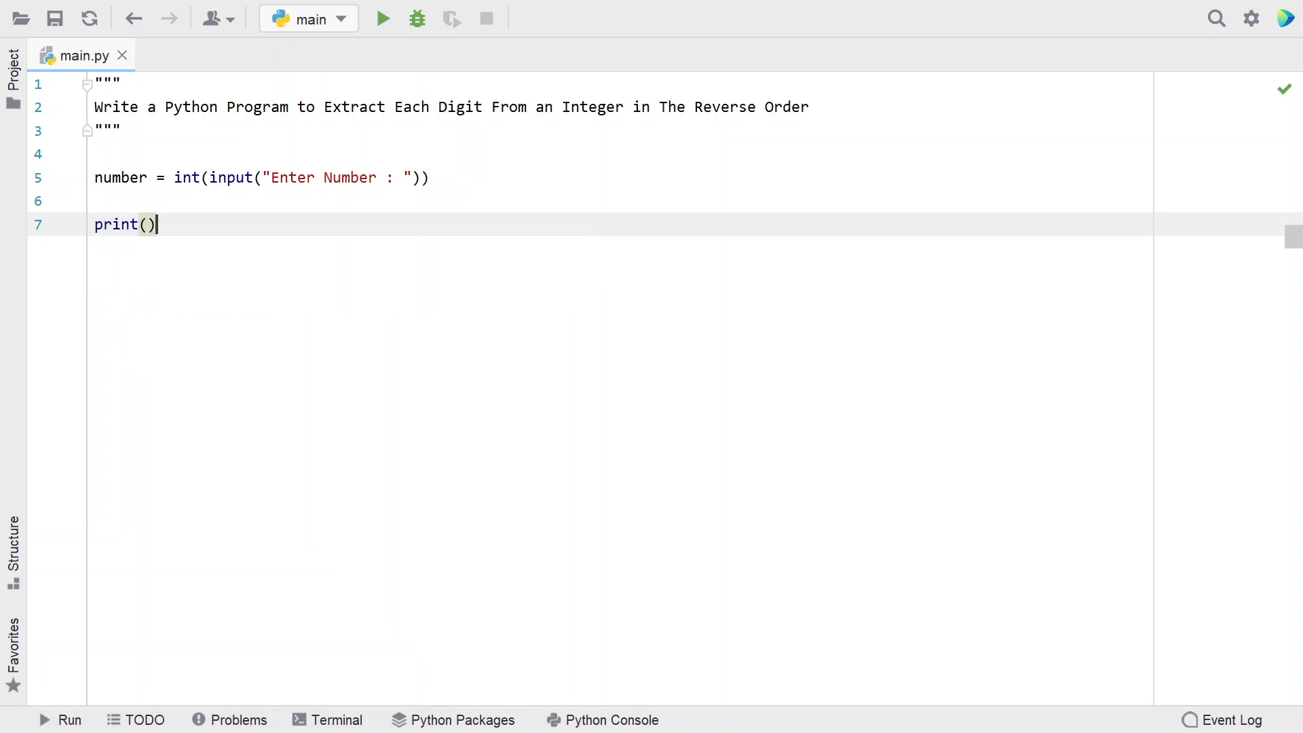
pyautogui.write('""')
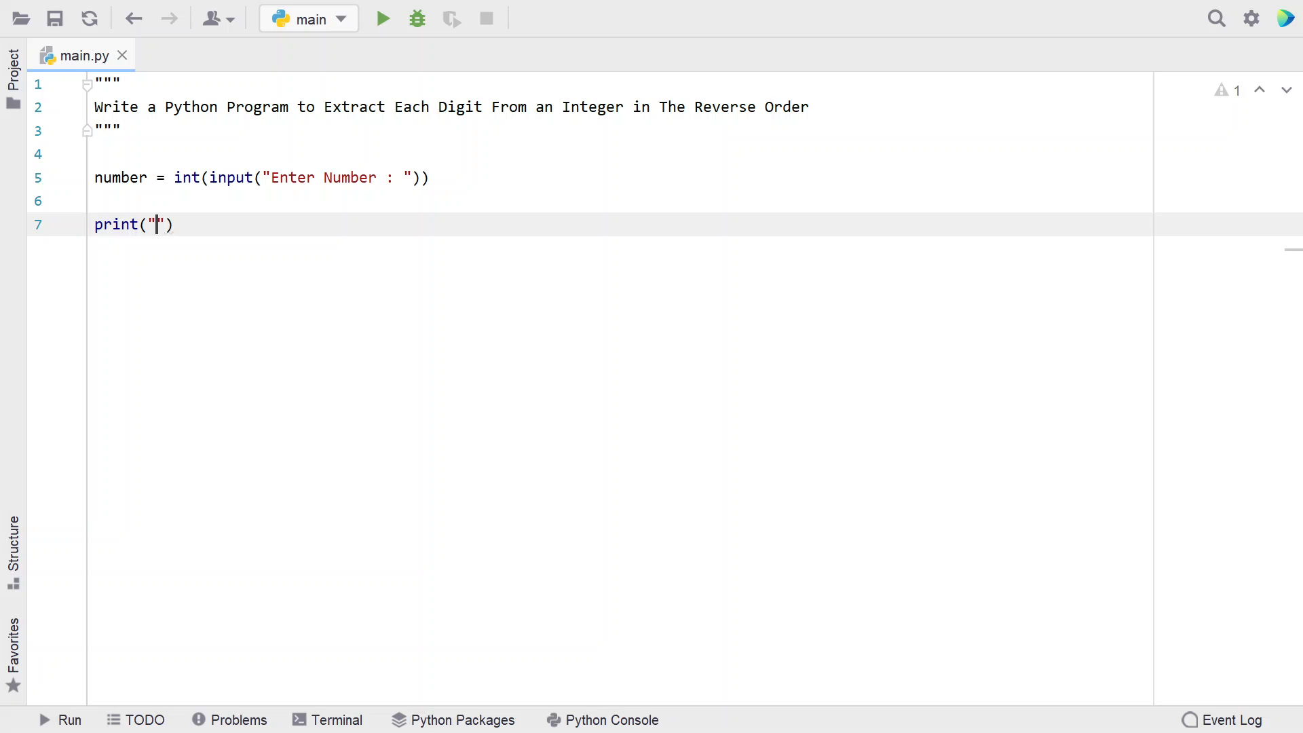
pyautogui.write('T')
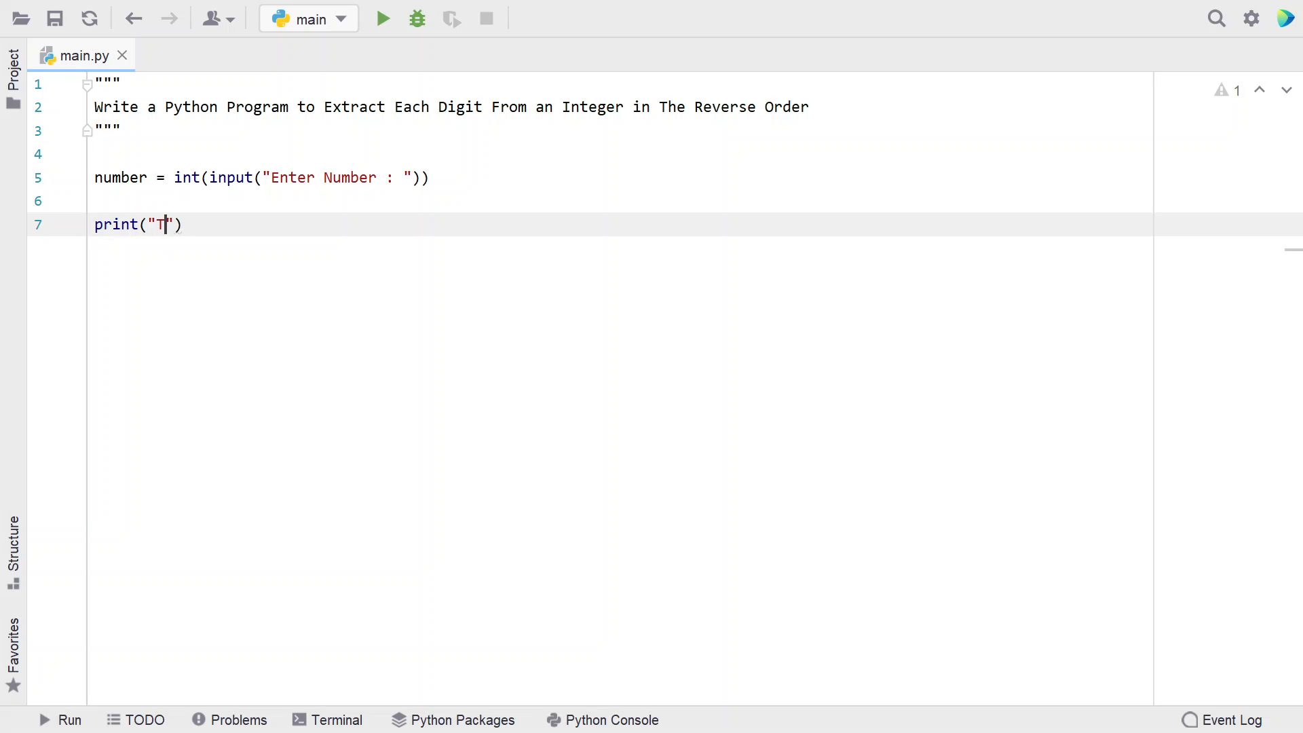
pyautogui.write('he digit')
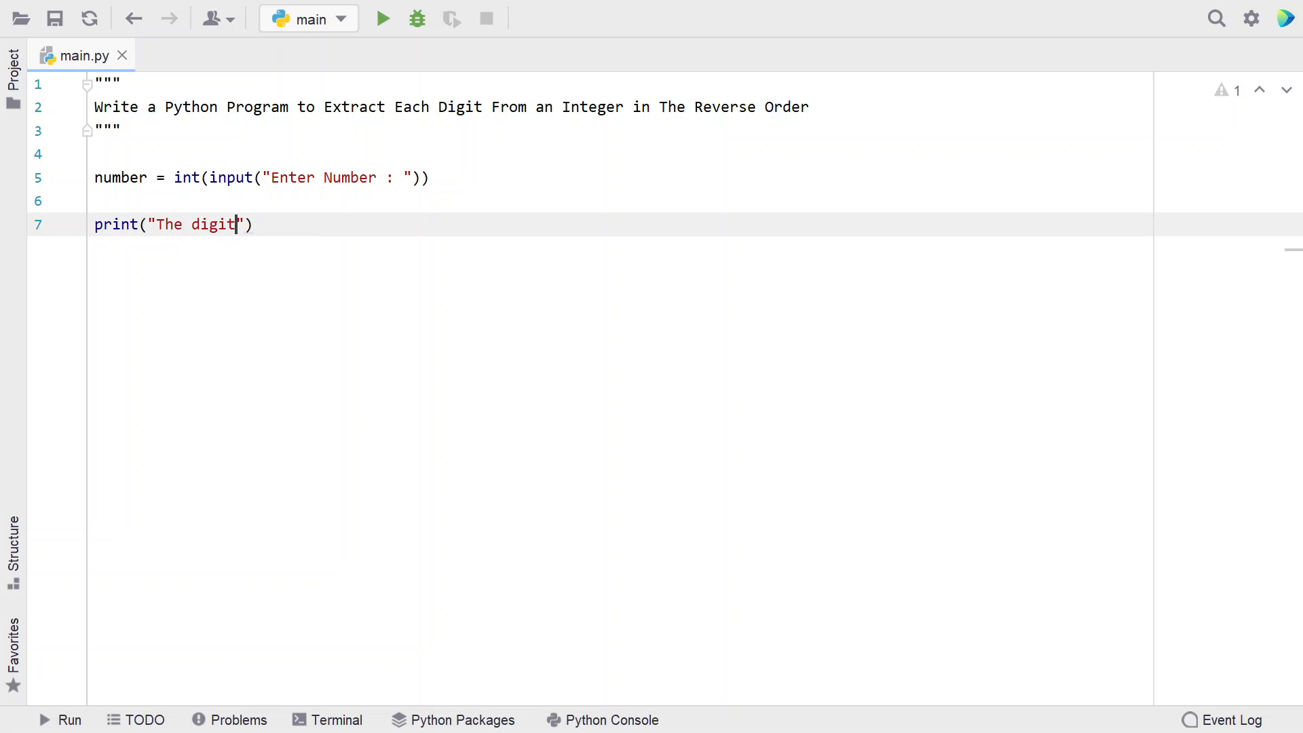
pyautogui.write('s extracted in reve')
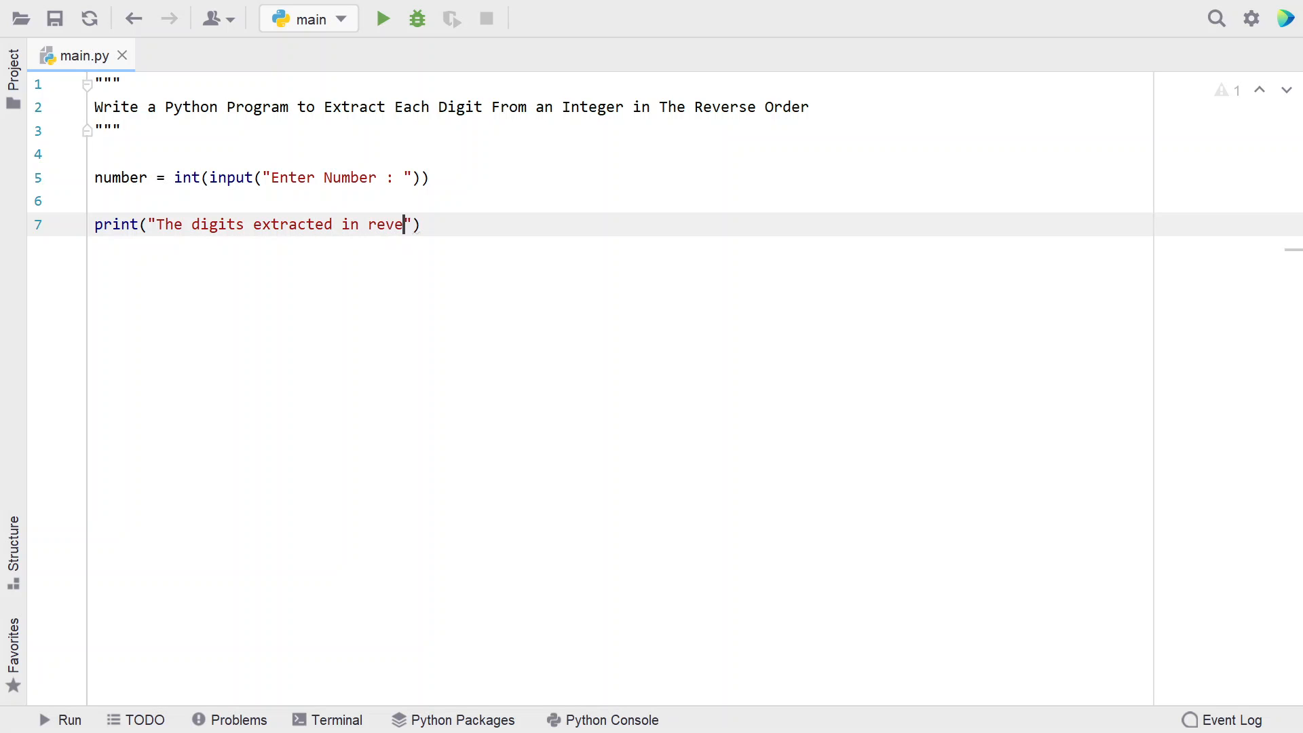
pyautogui.write('rse order i')
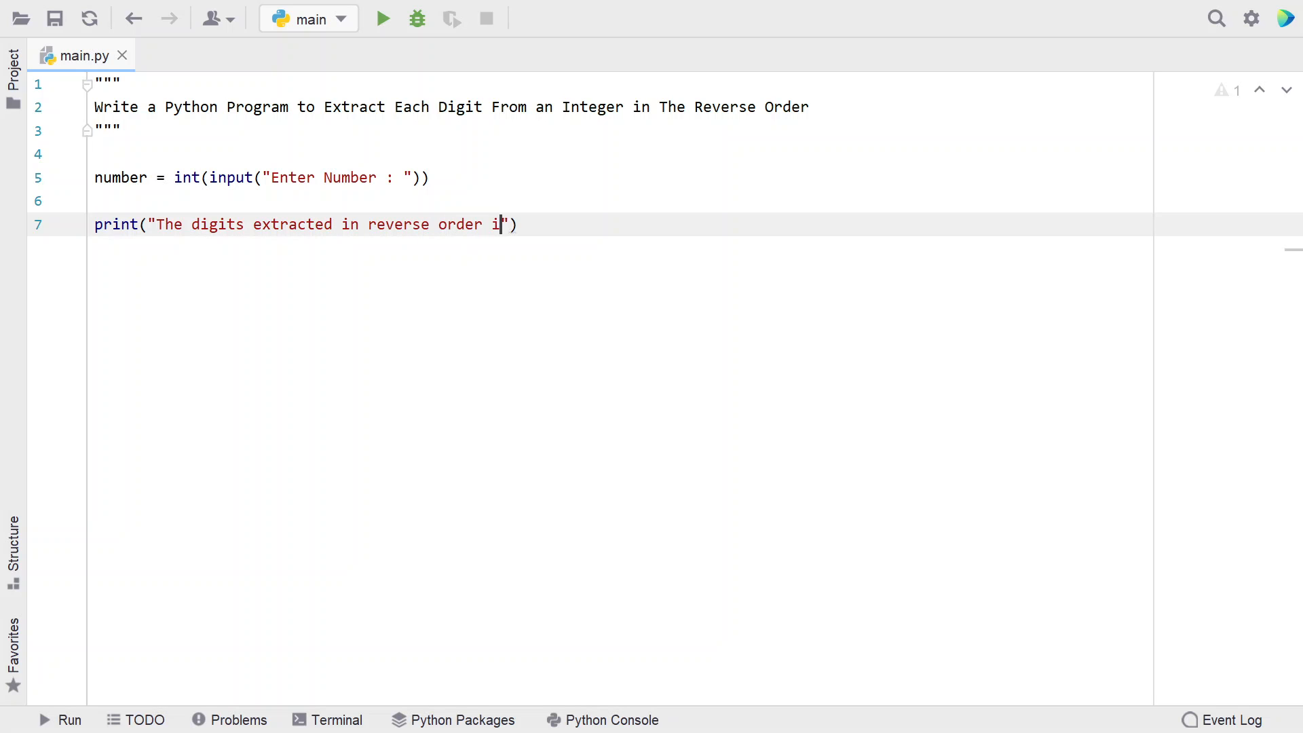
pyautogui.write('s ...')
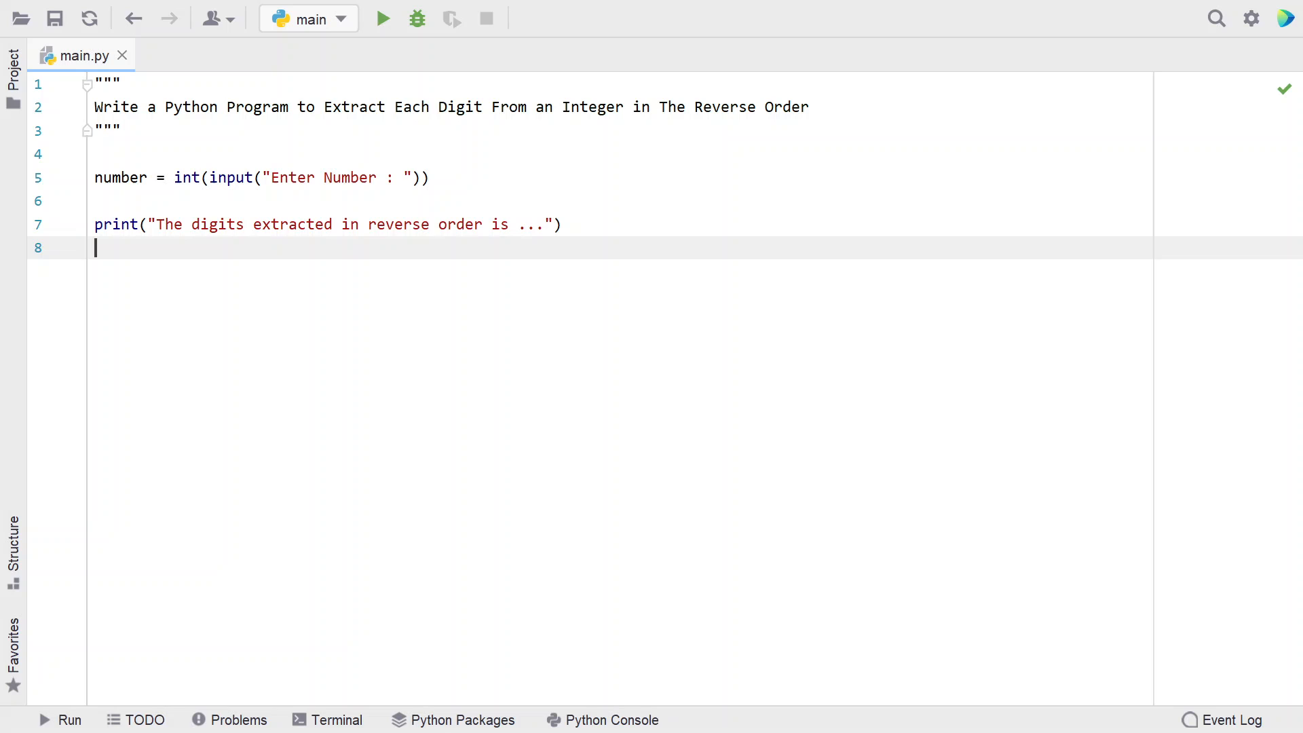
# Start a while loop that runs while number != 0
pyautogui.write('while nu')
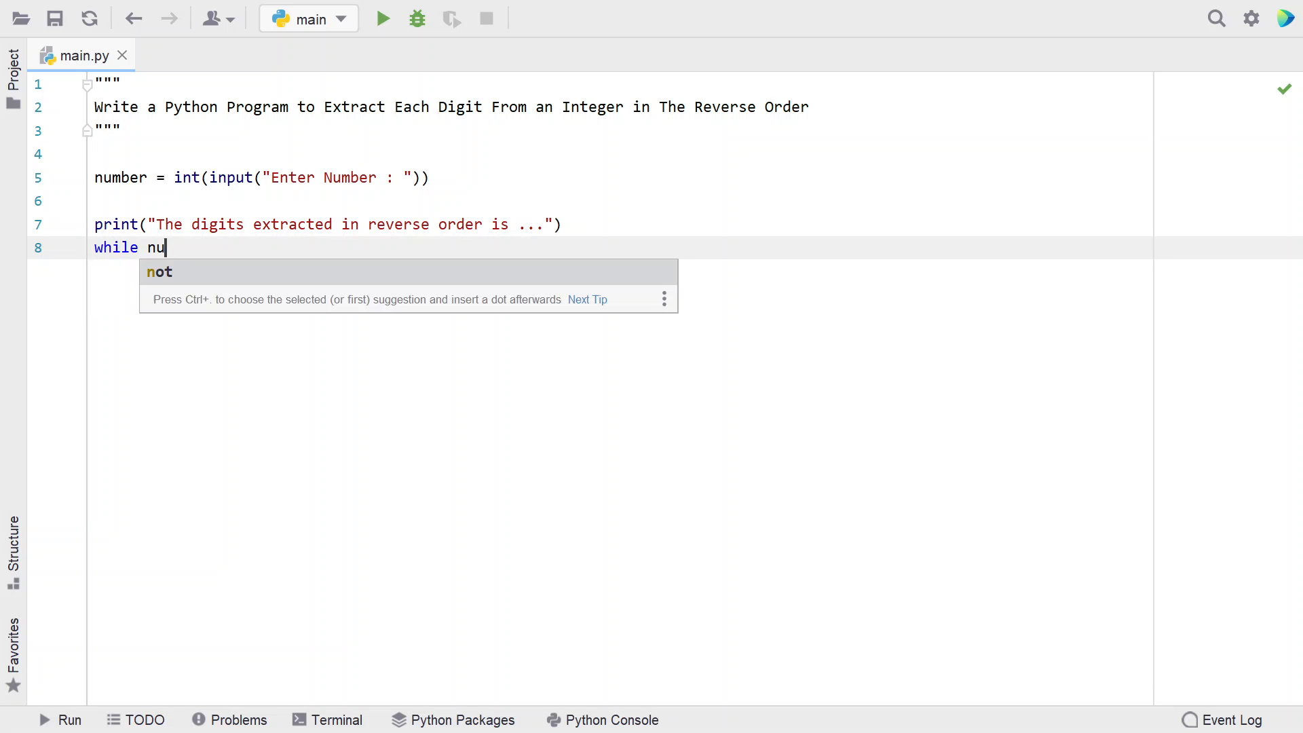
pyautogui.write('mbe != 0:')
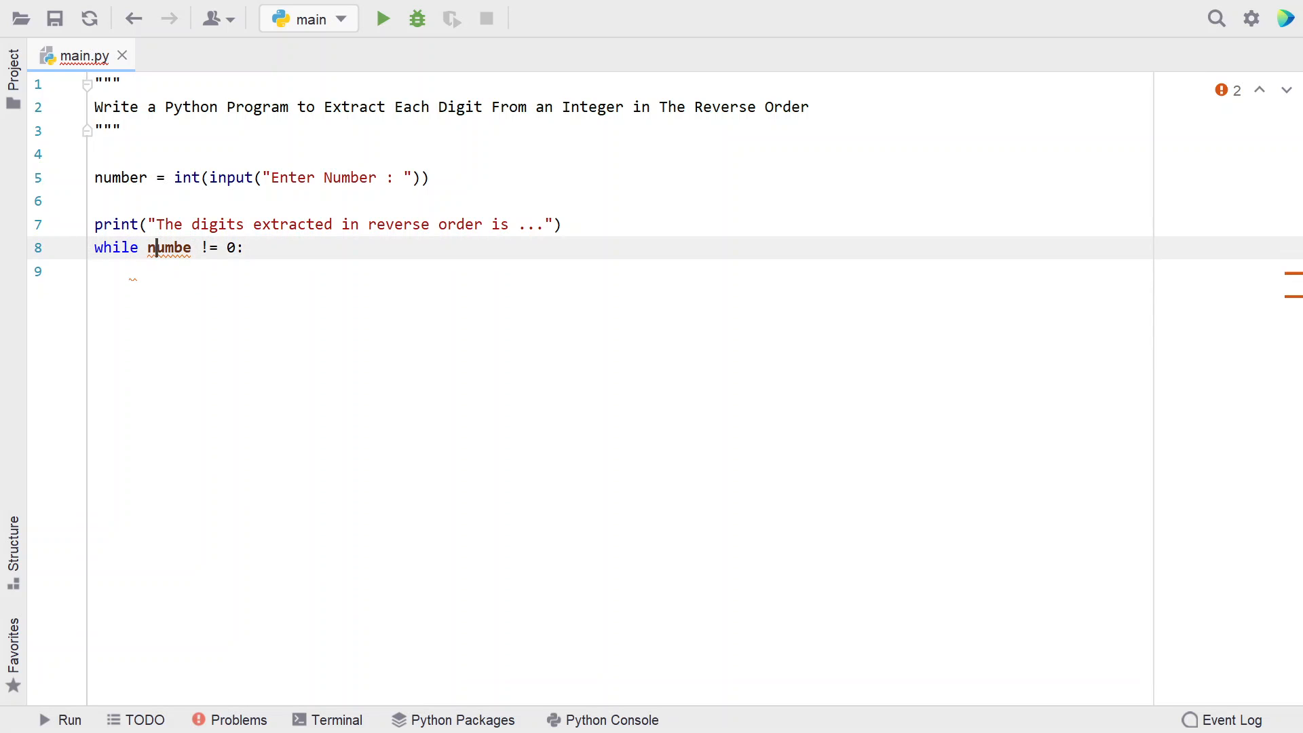
pyautogui.write('r')
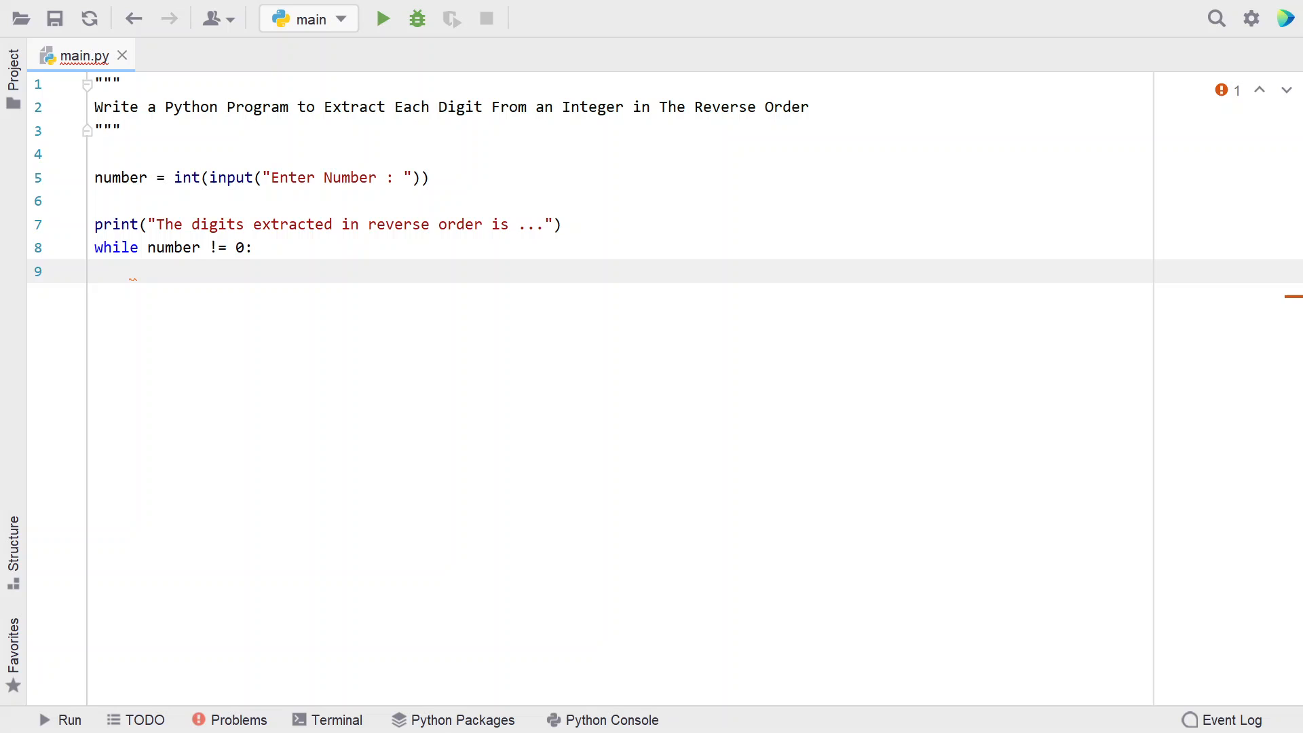
# Inside the loop, set last_digit = number % 10
pyautogui.write('las')
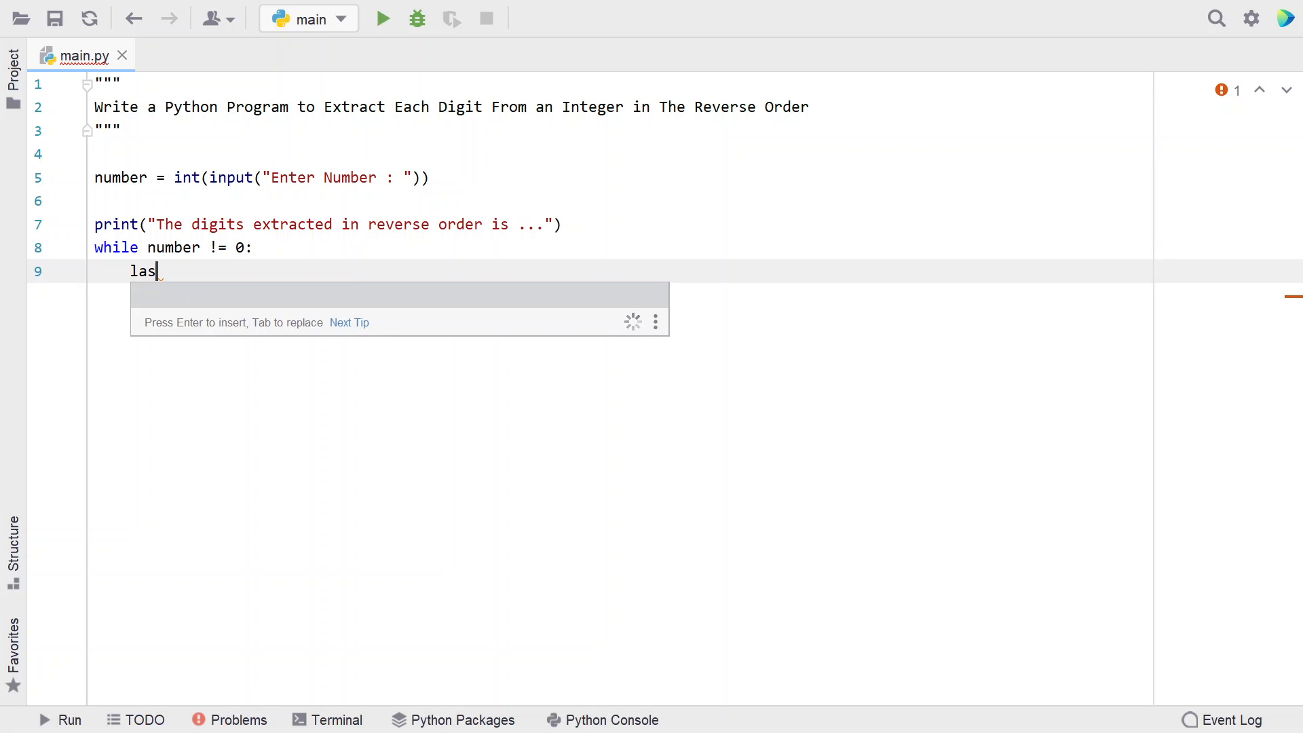
pyautogui.write('t_di')
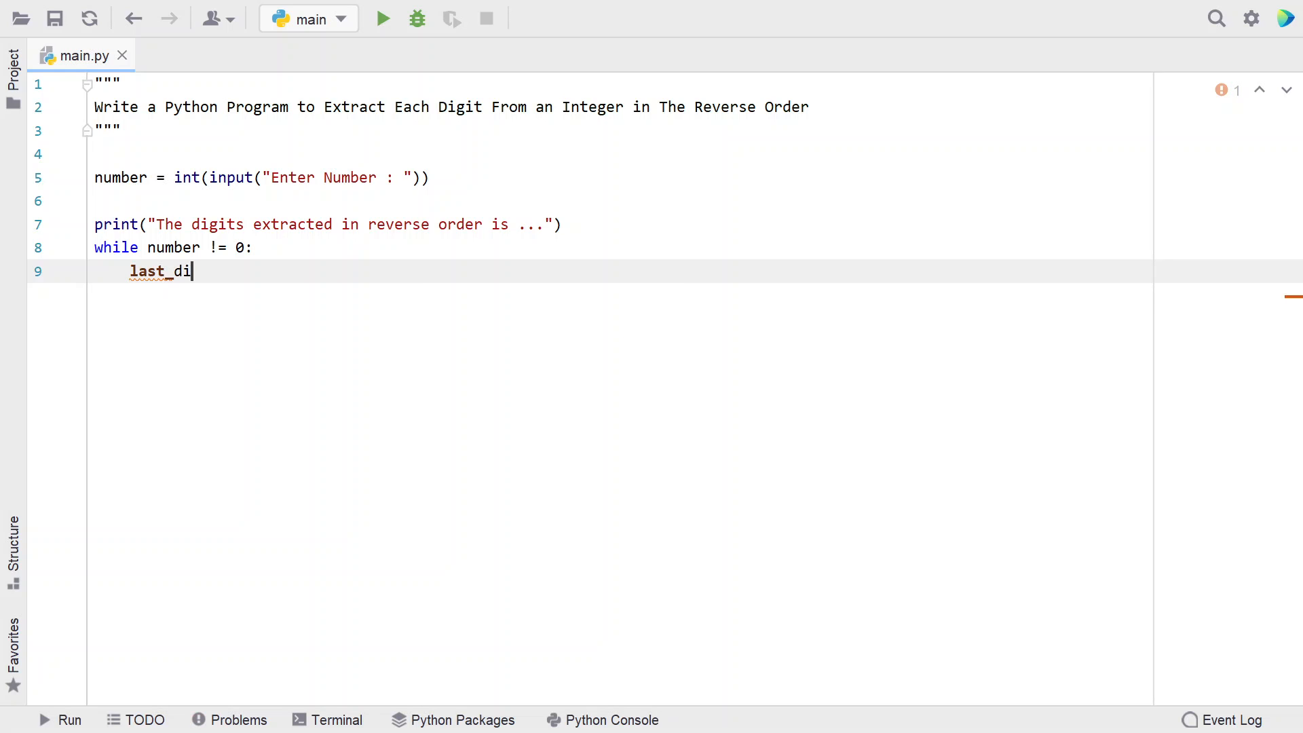
pyautogui.write('git =')
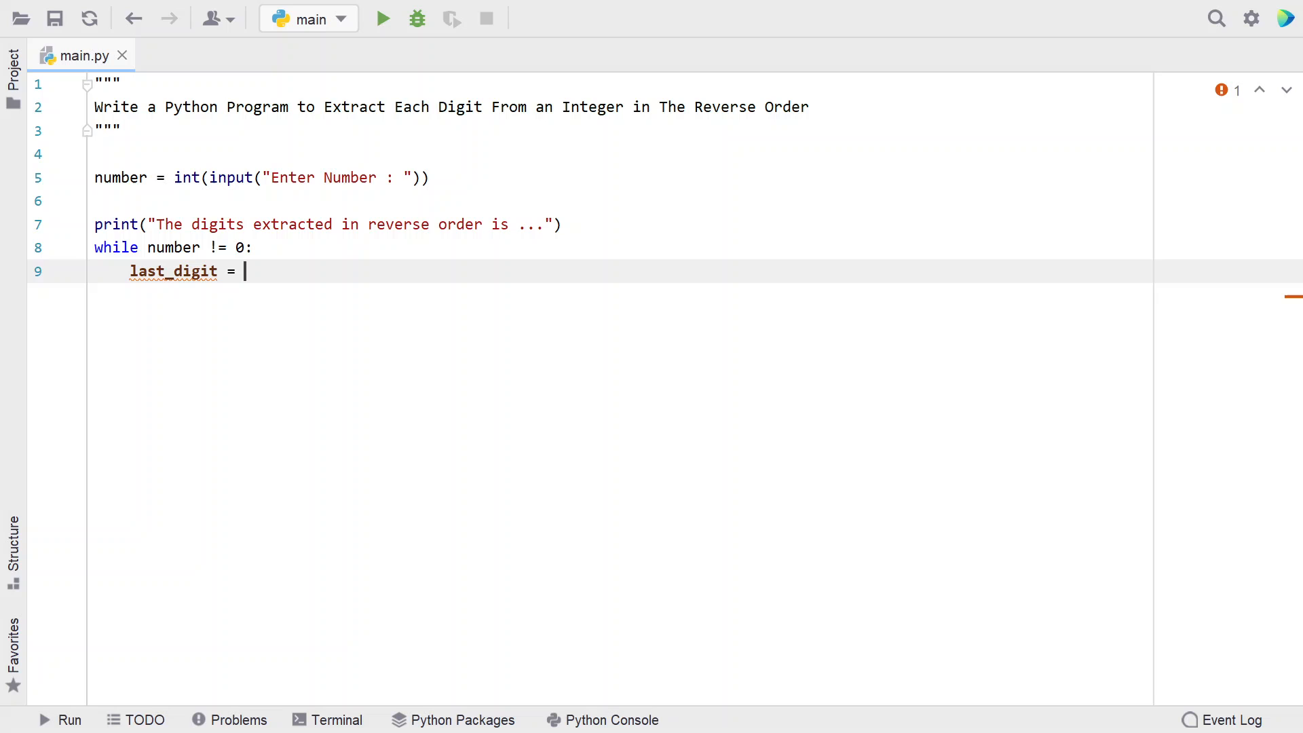
pyautogui.write('number')
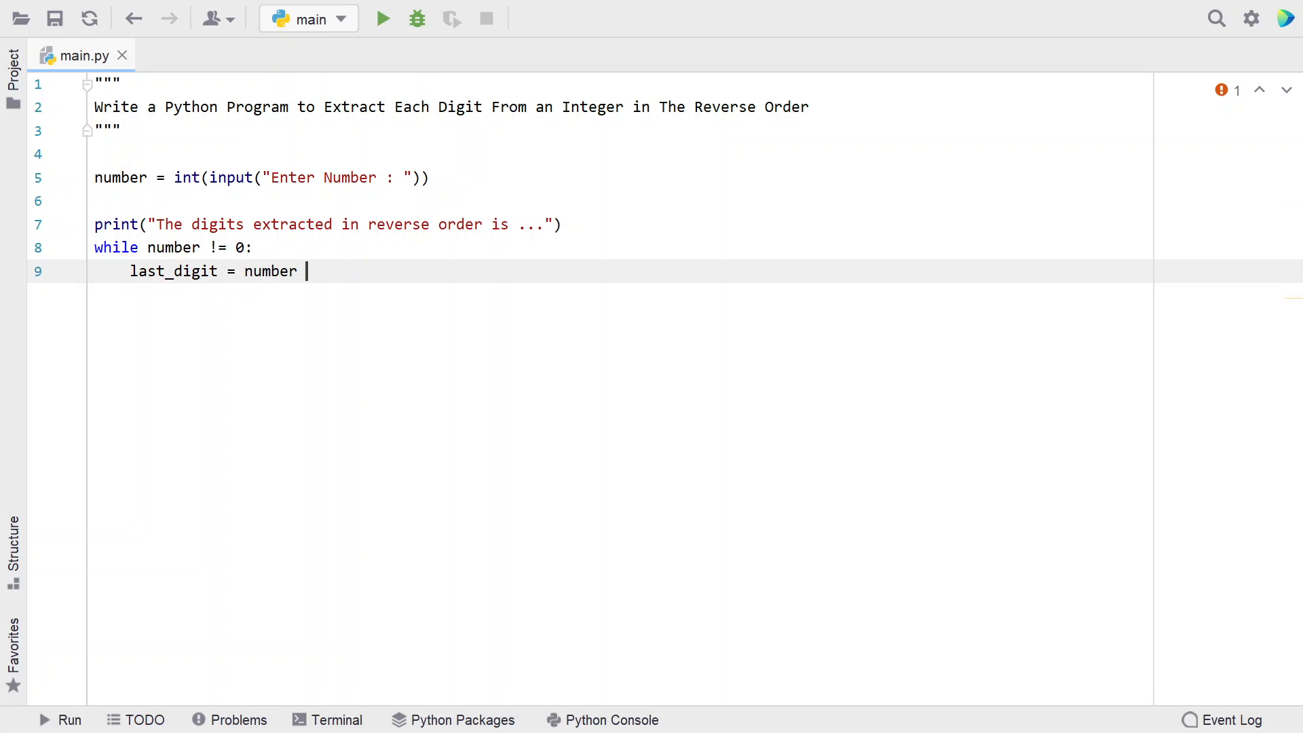
pyautogui.write('% 10')
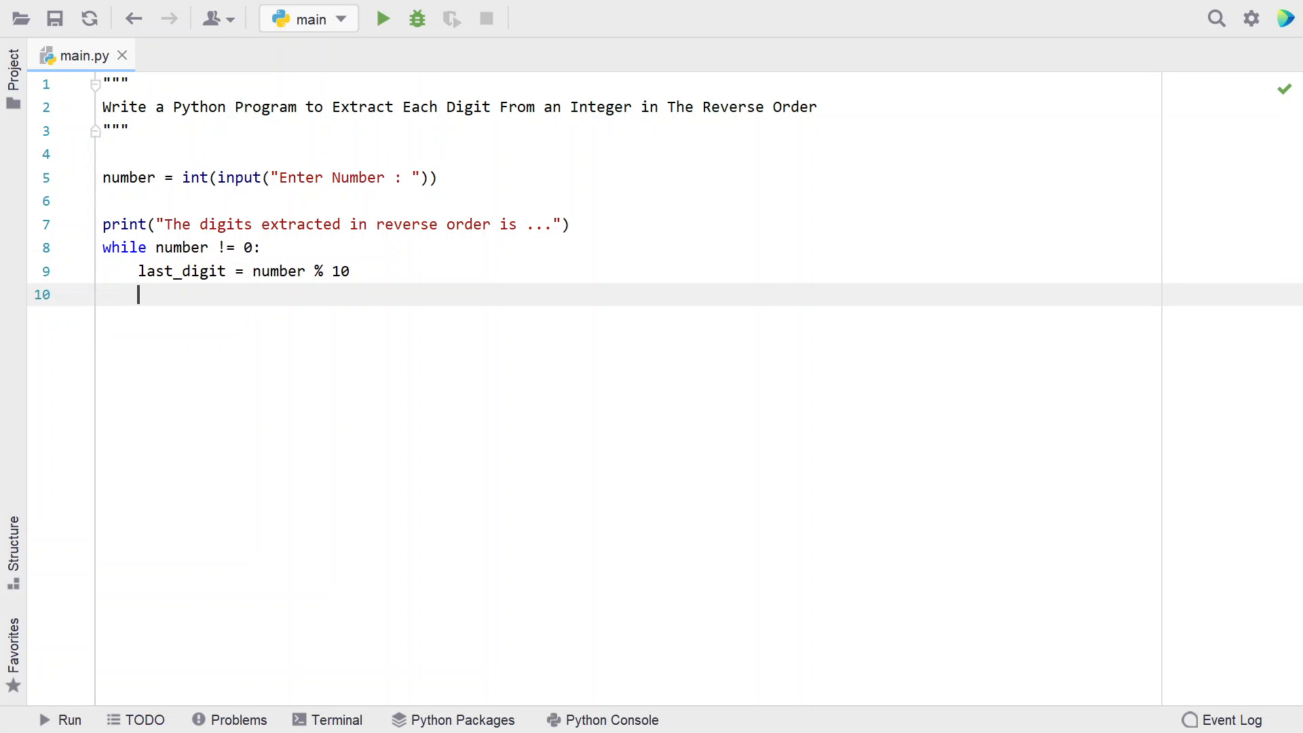
# Add print(last_digit) inside the loop
pyautogui.write('print')
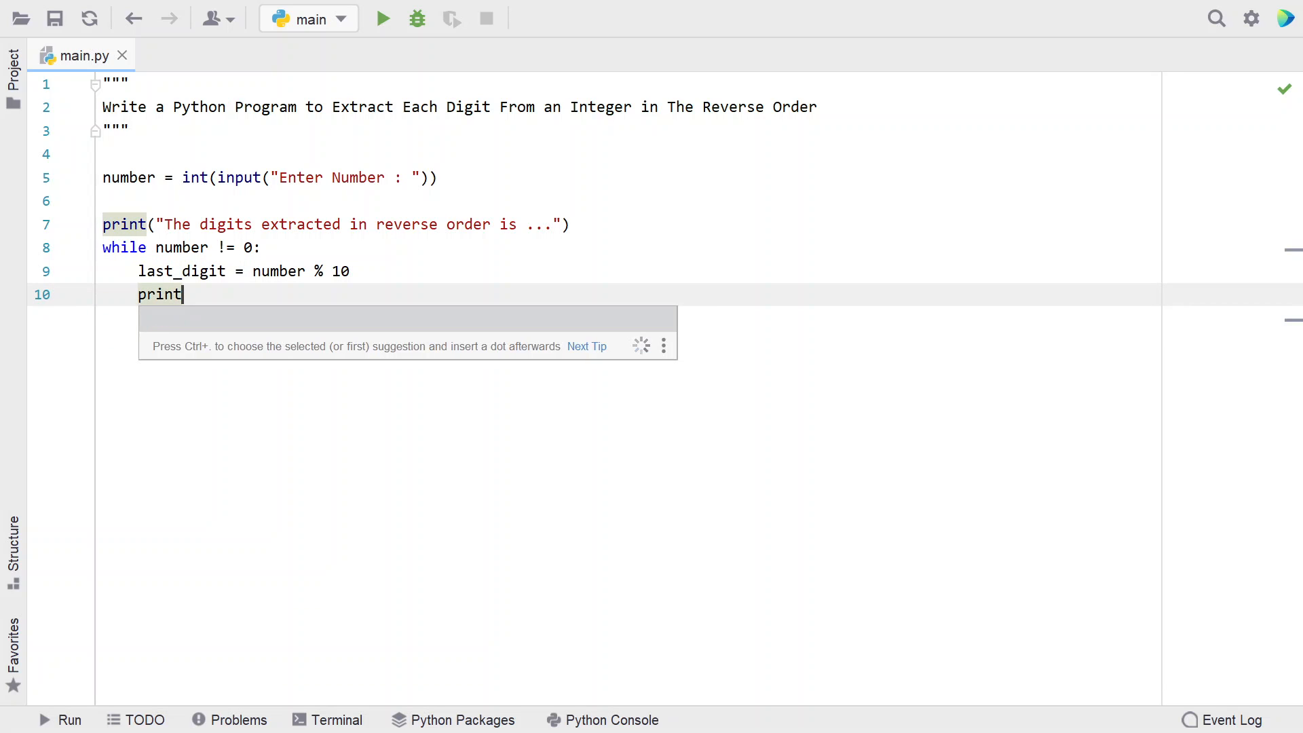
pyautogui.write('()')
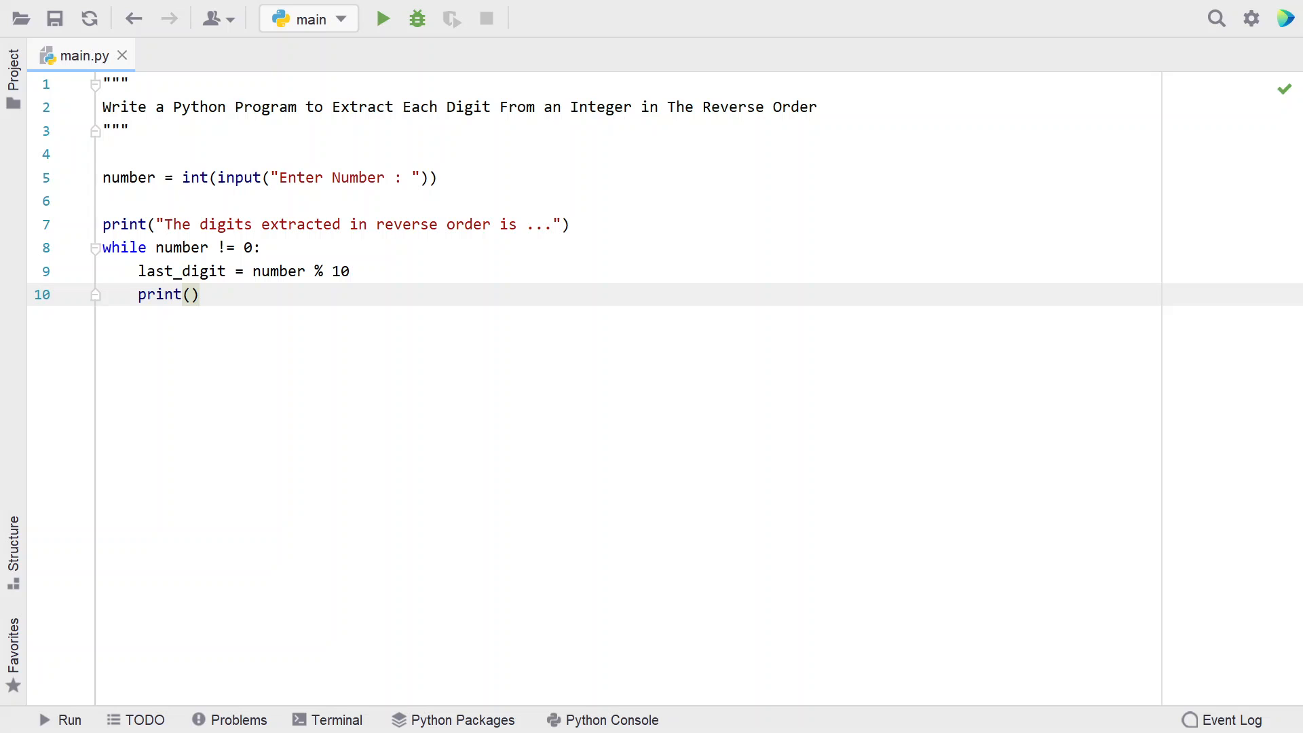
pyautogui.click(192, 294)
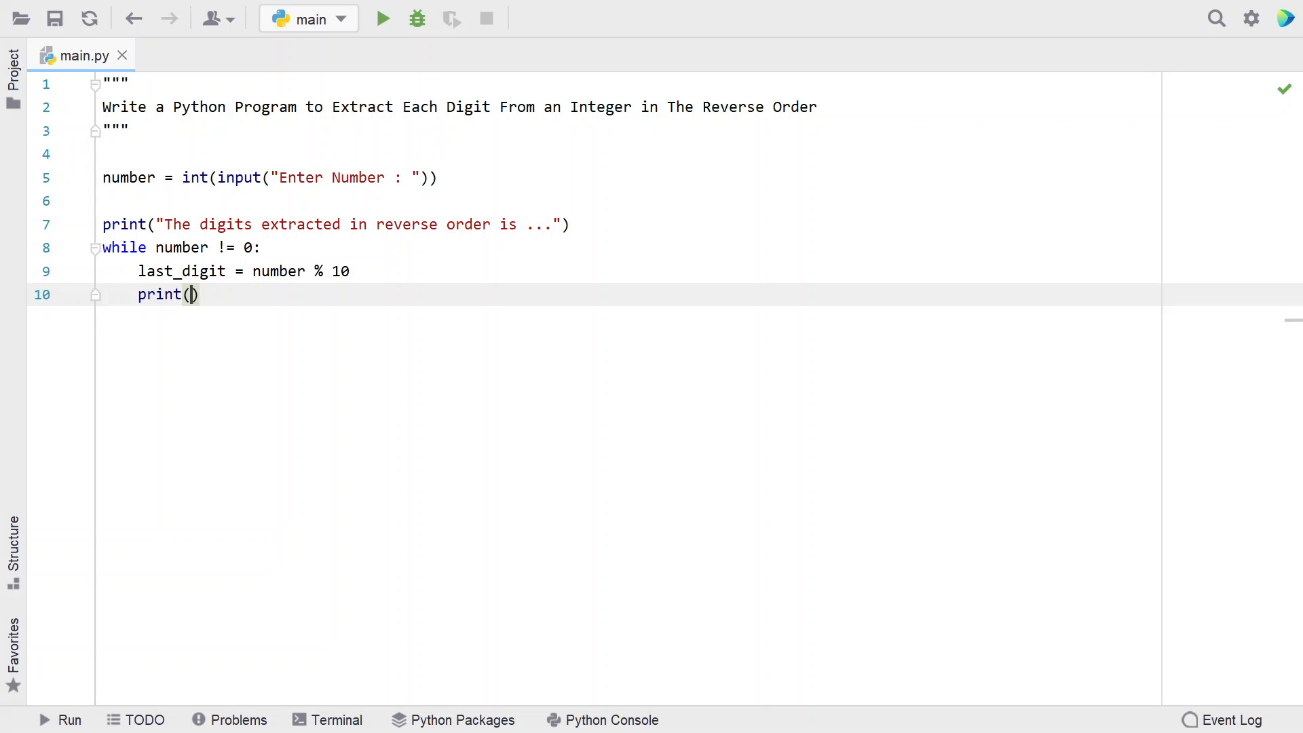
pyautogui.write('last_digit')
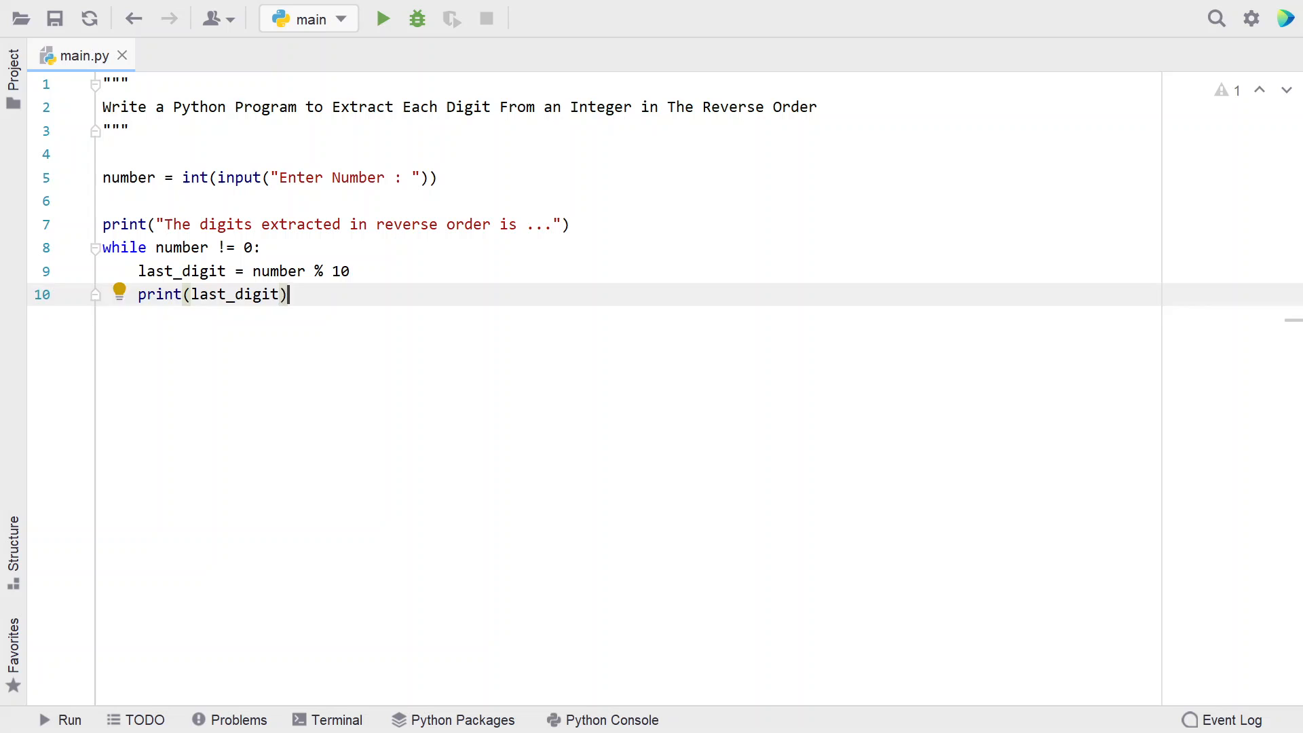
pyautogui.press('enter')
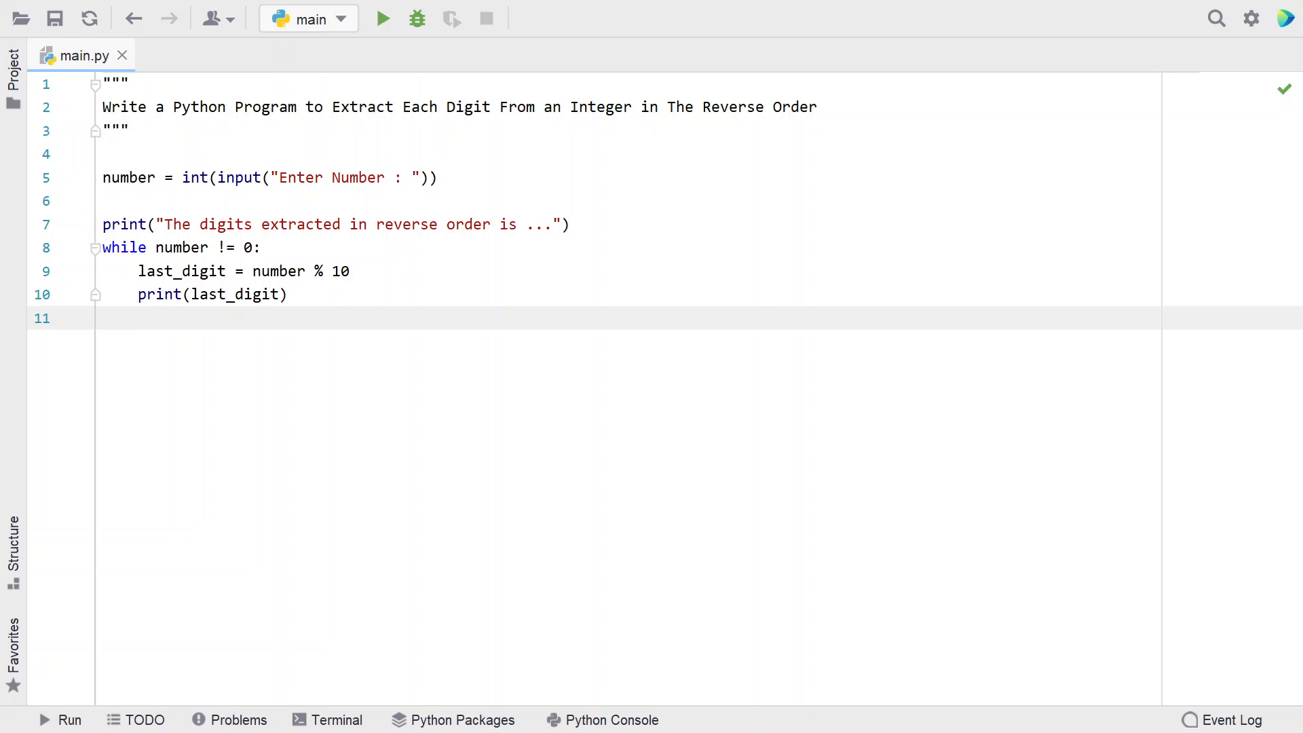
# Drop the last digit each pass with number = number // 10, ending the loop body
pyautogui.write('num')
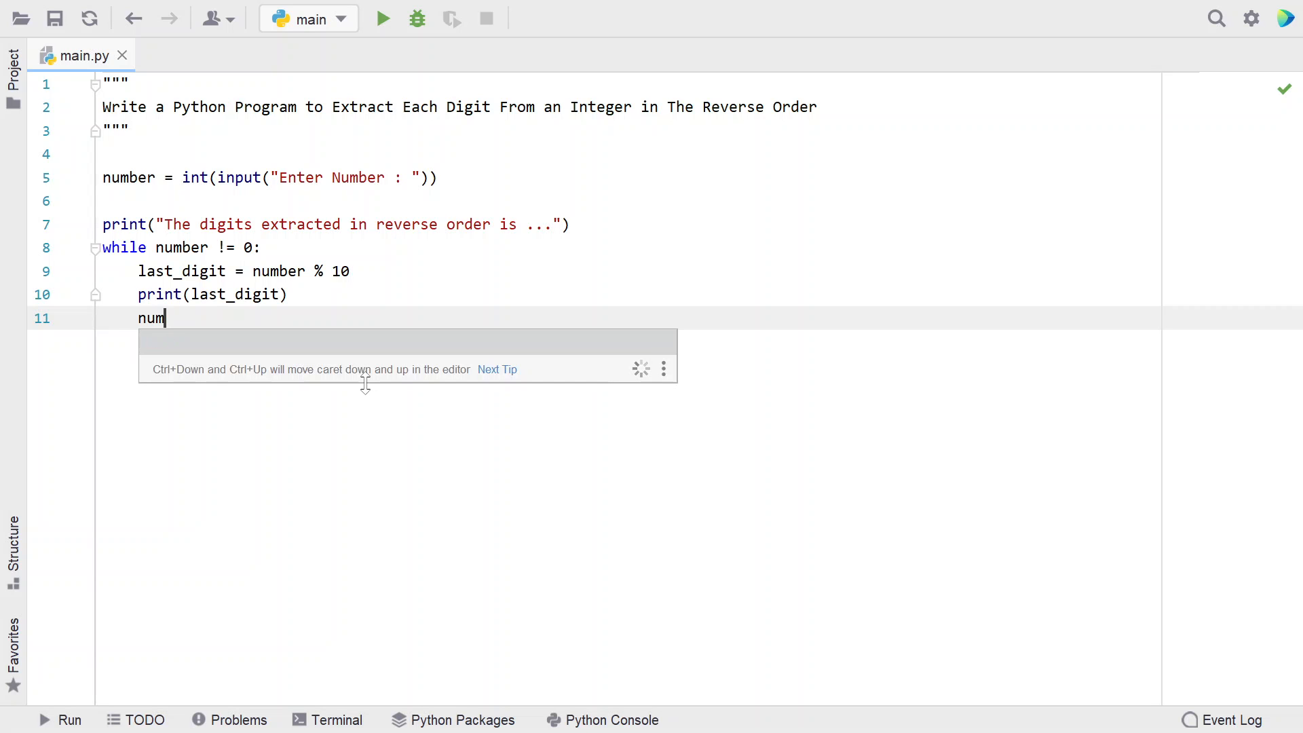
pyautogui.write('ber =')
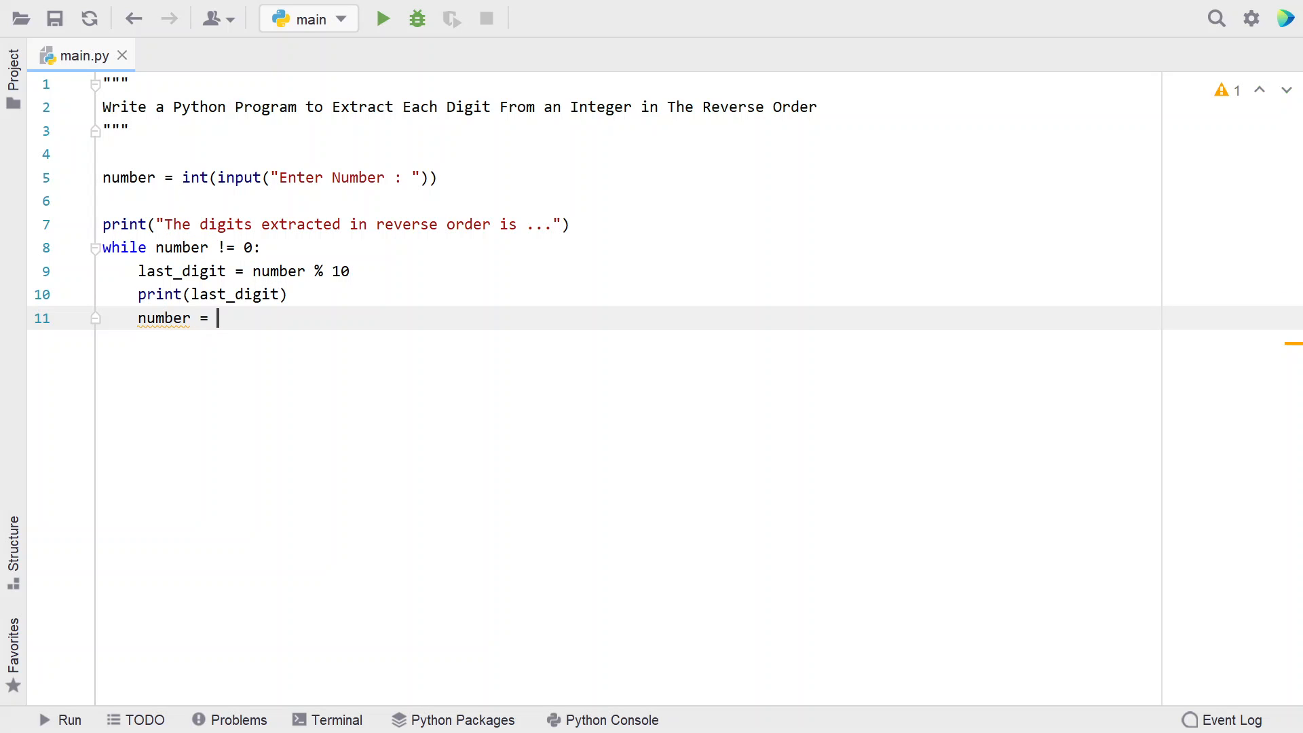
pyautogui.write('number')
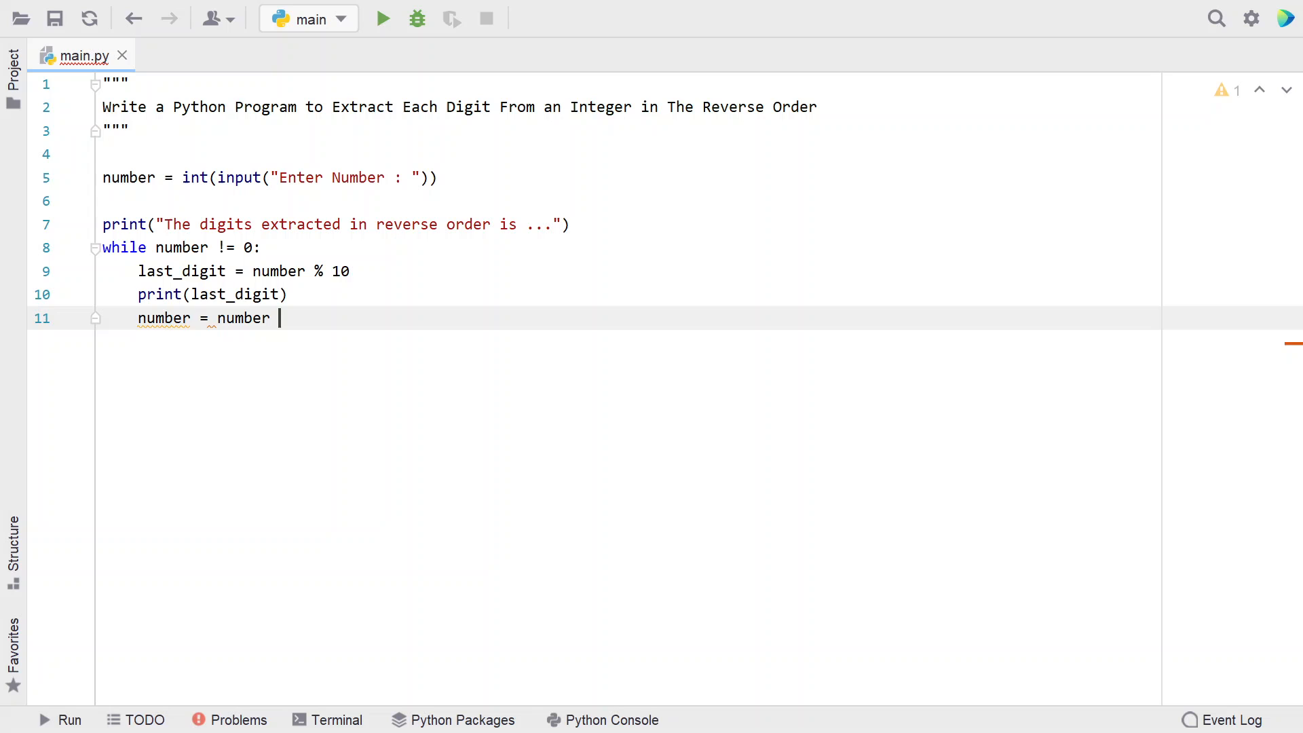
pyautogui.write('//')
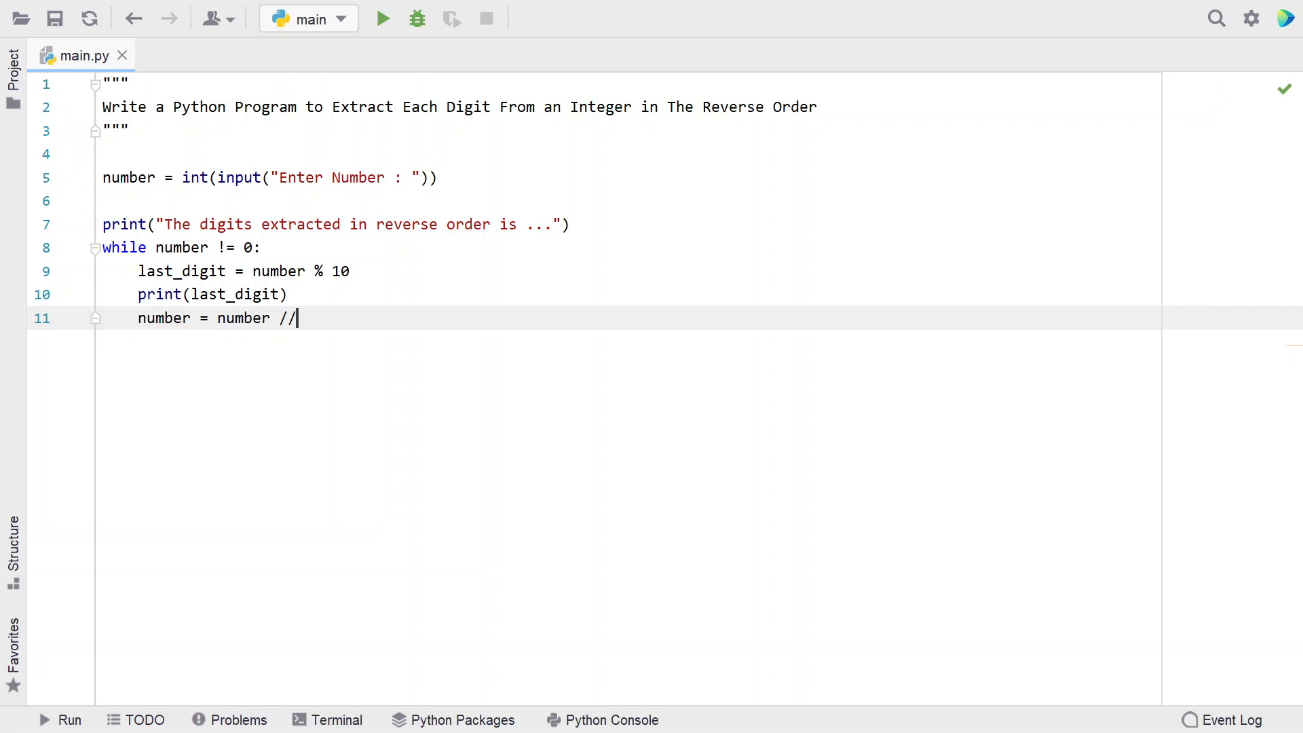
pyautogui.write('10')
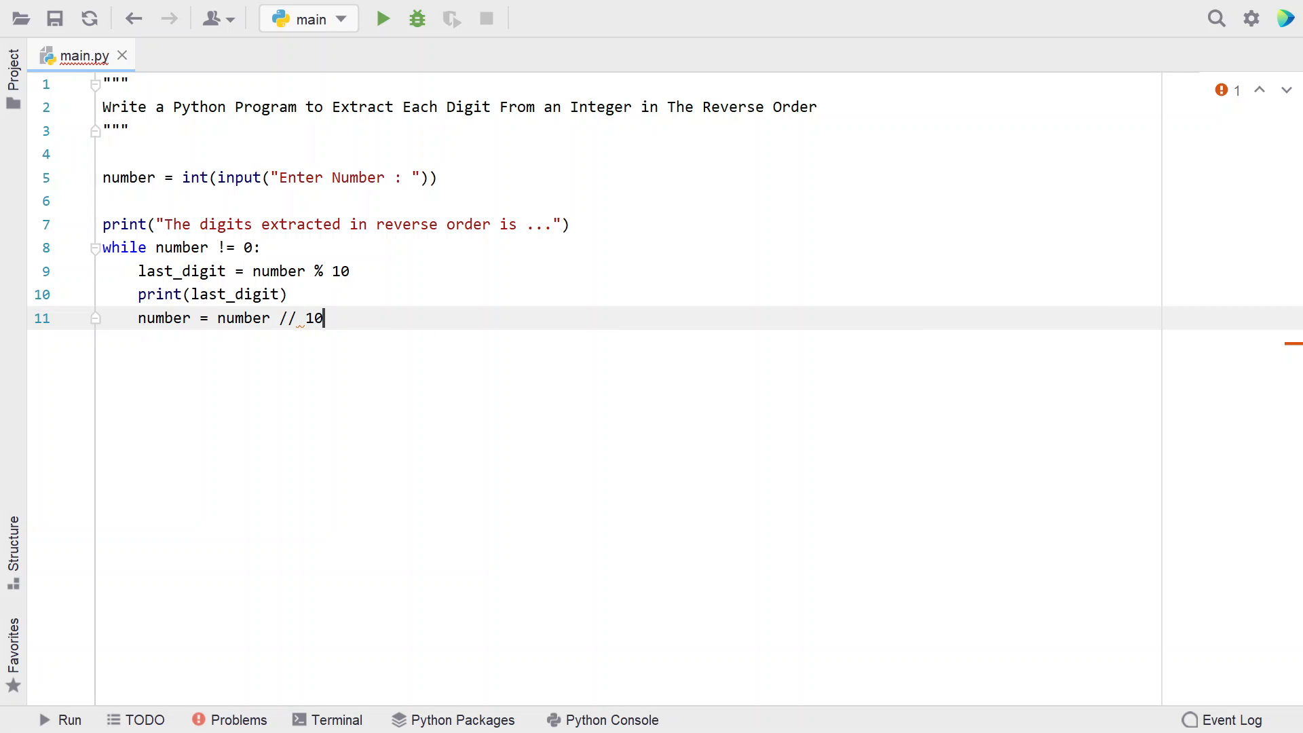
pyautogui.press('enter')
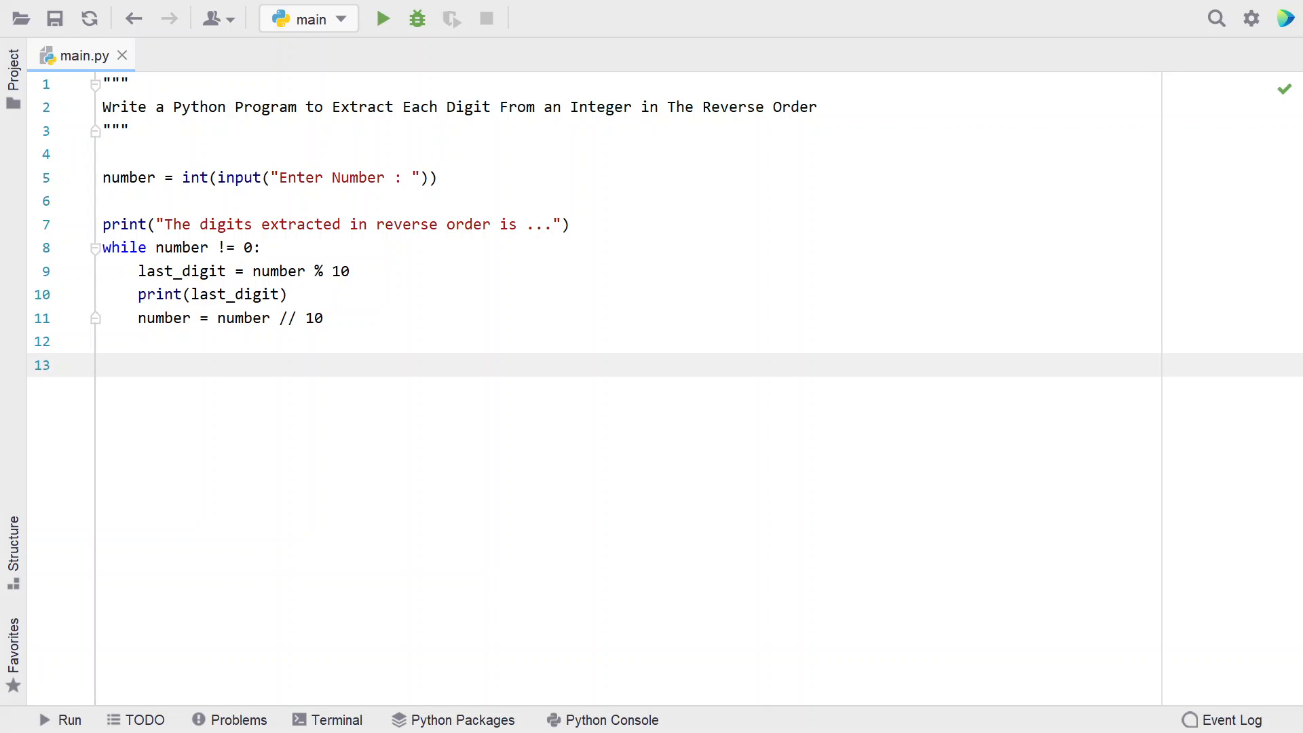
pyautogui.click(103, 364)
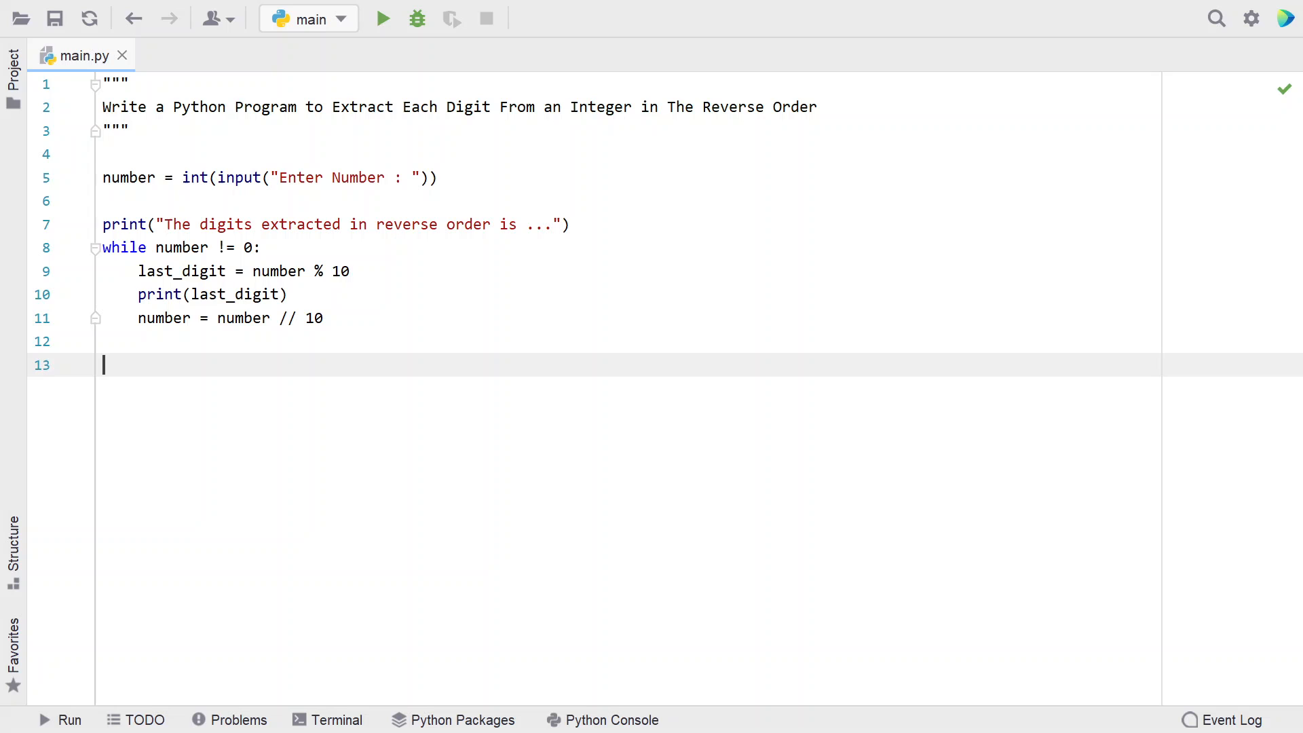
pyautogui.moveTo(542, 316)
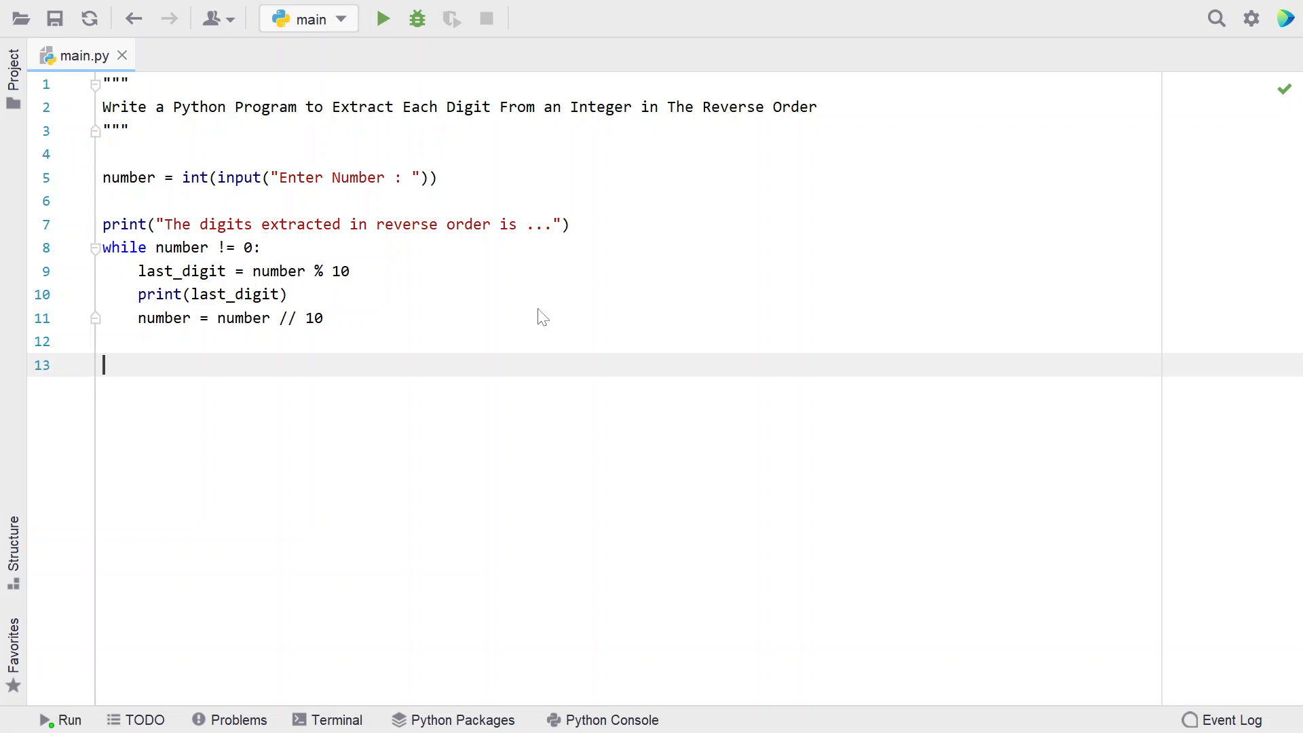
# Run main.py with input 1234 to print 4, 3, 2, 1, then rerun it
pyautogui.click(383, 18)
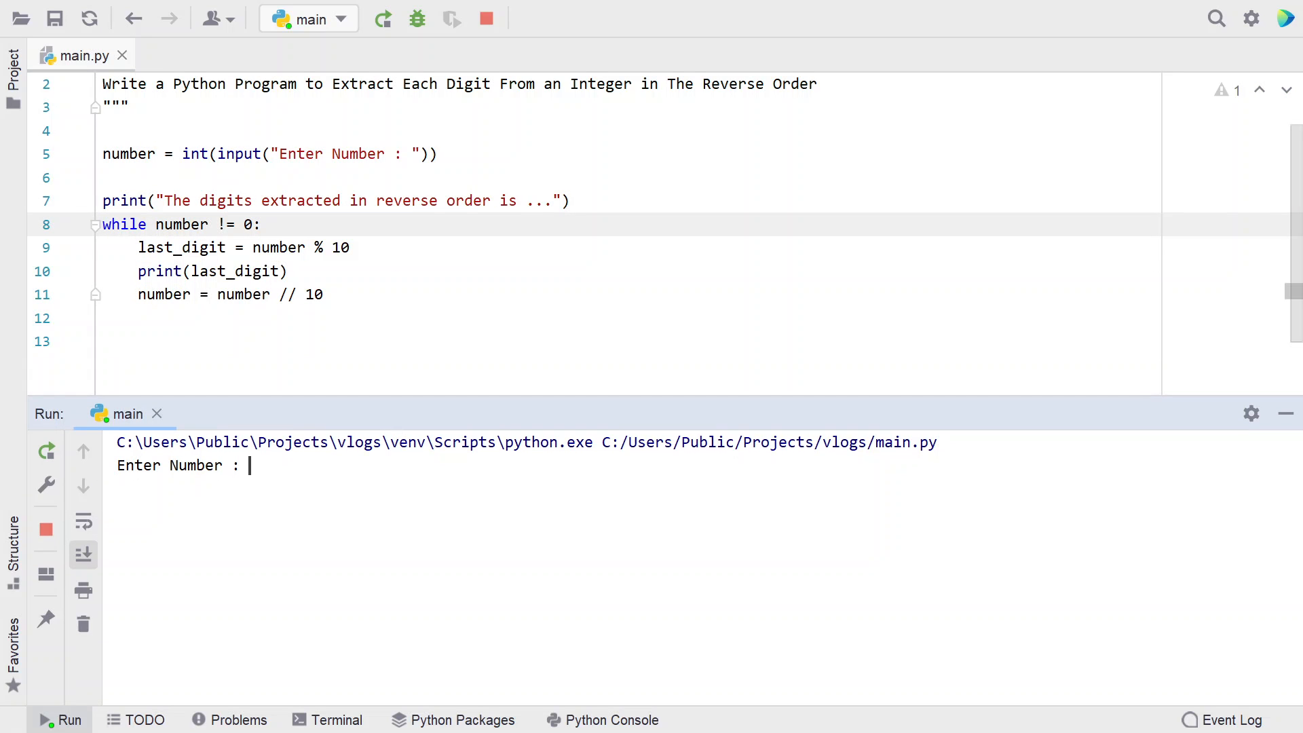
pyautogui.write('1234')
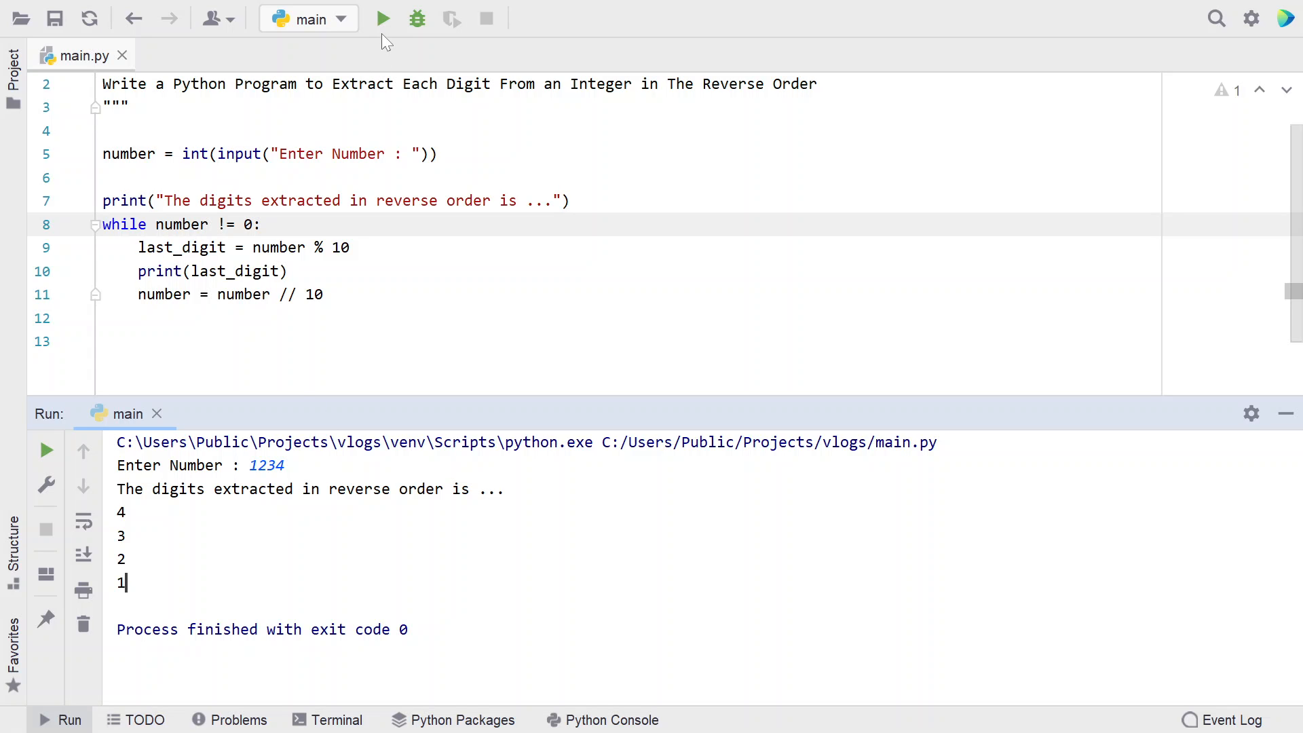
pyautogui.click(382, 18)
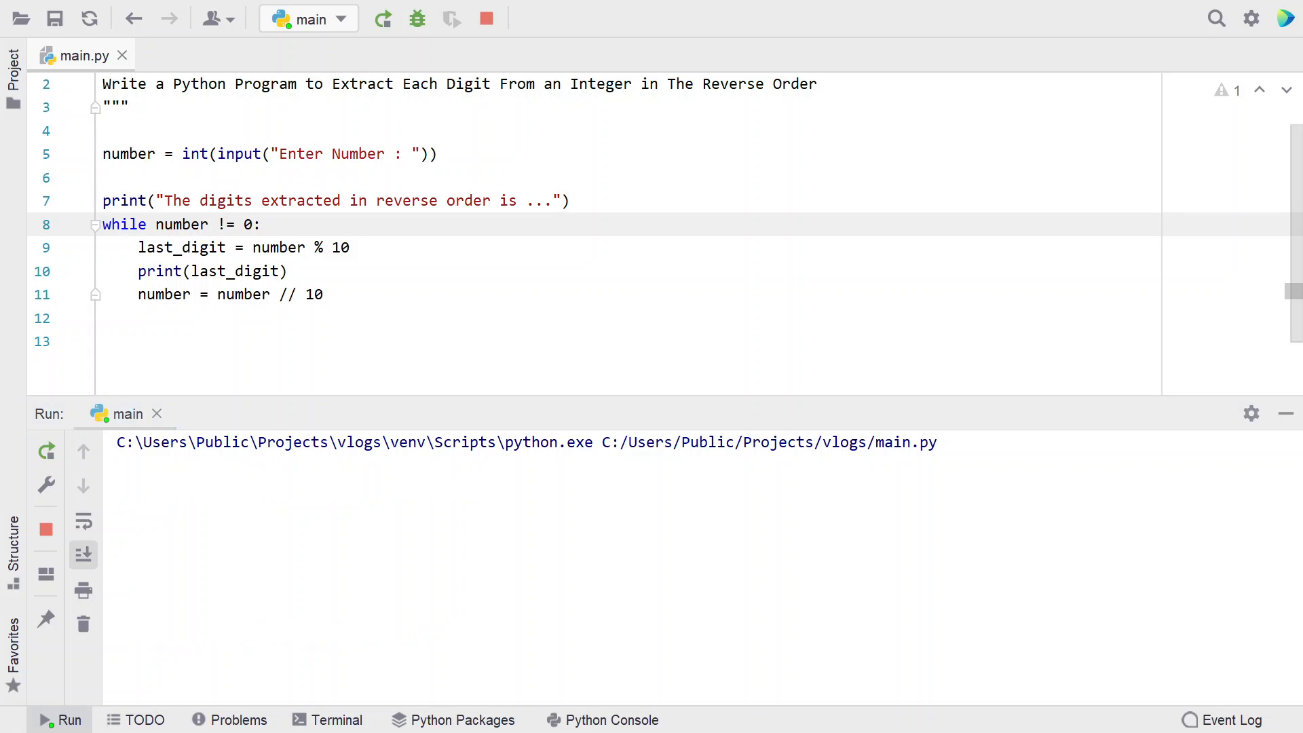
# Enter 1000 to get 0, 0, 0, 1 printed, then close the run output
pyautogui.write('1')
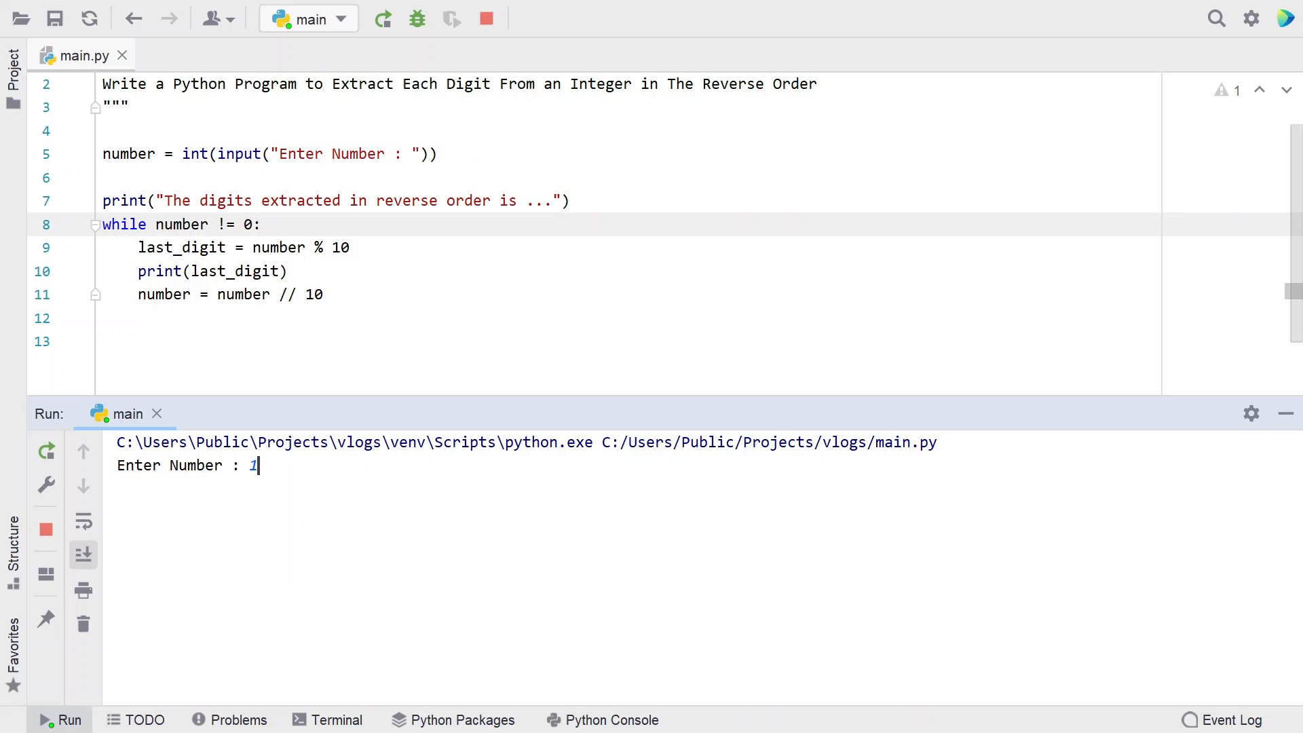
pyautogui.write('000')
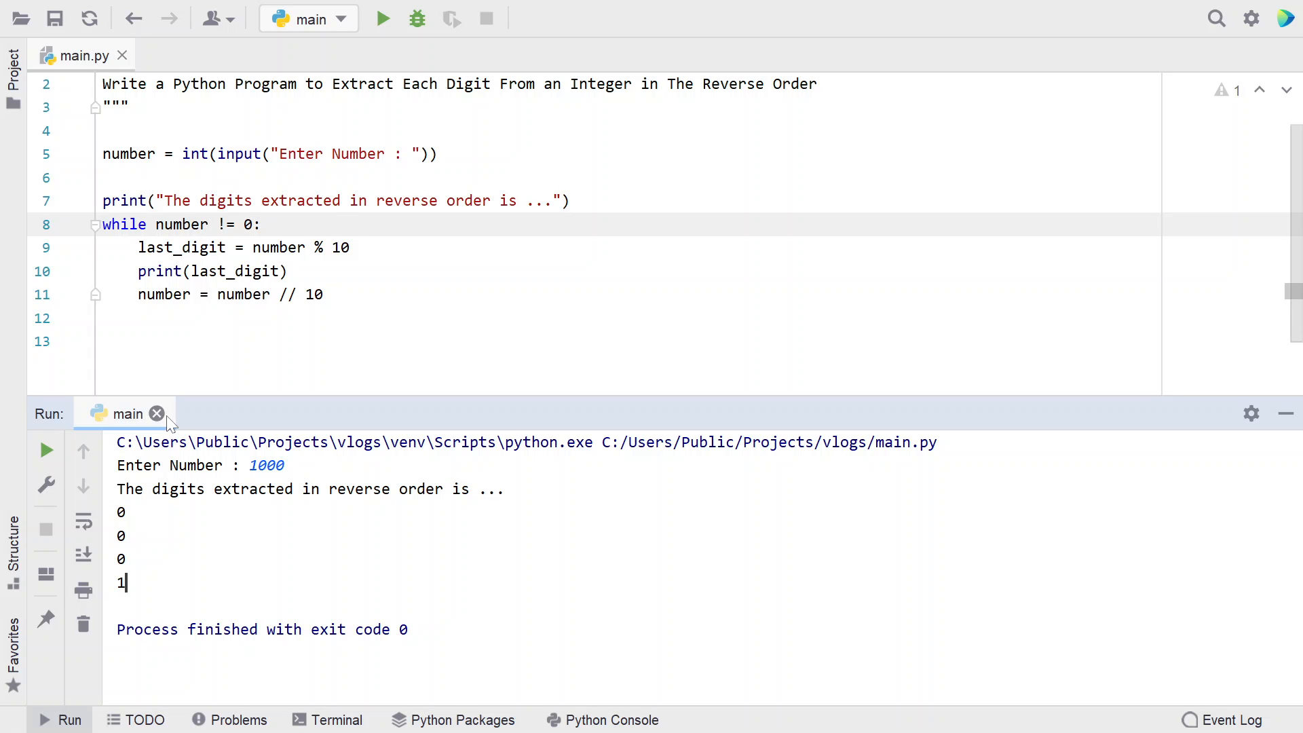
pyautogui.click(157, 413)
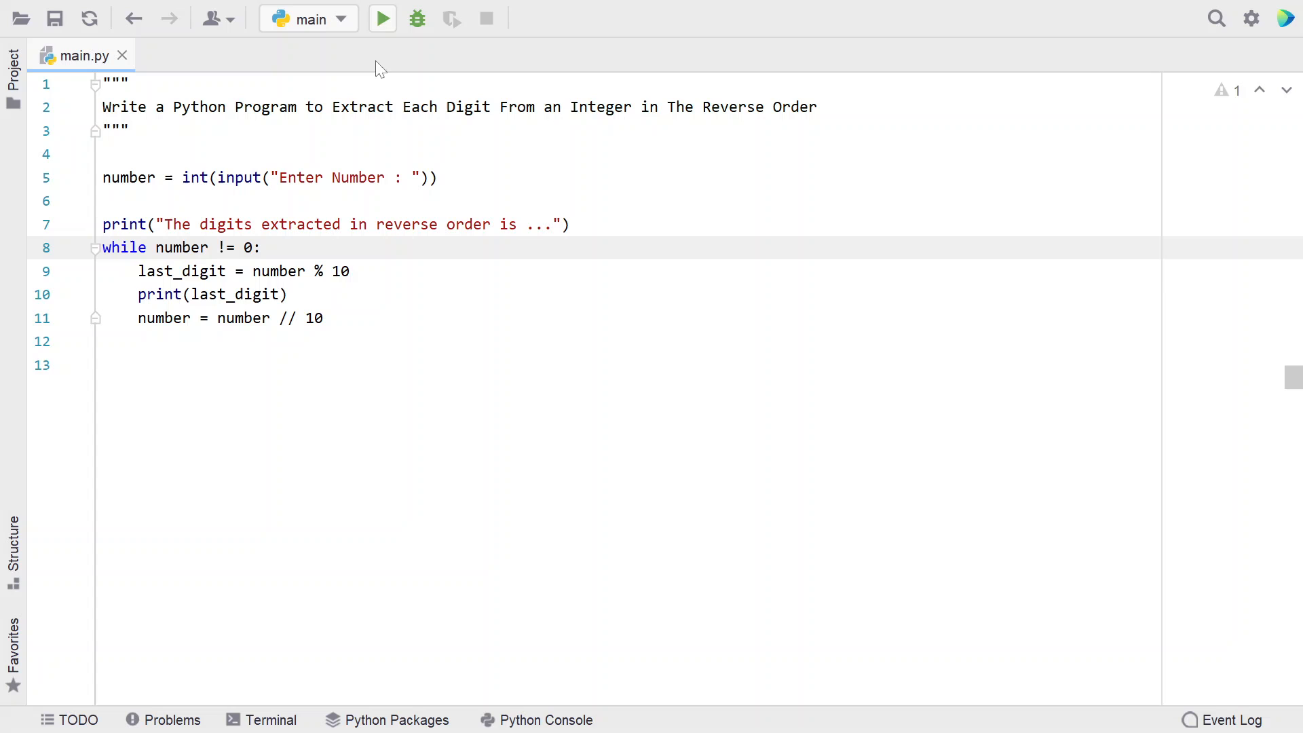
# Run main.py with 6789015 to print 5, 1, 0, 9, 8, 7, 6, then hide the output
pyautogui.click(382, 18)
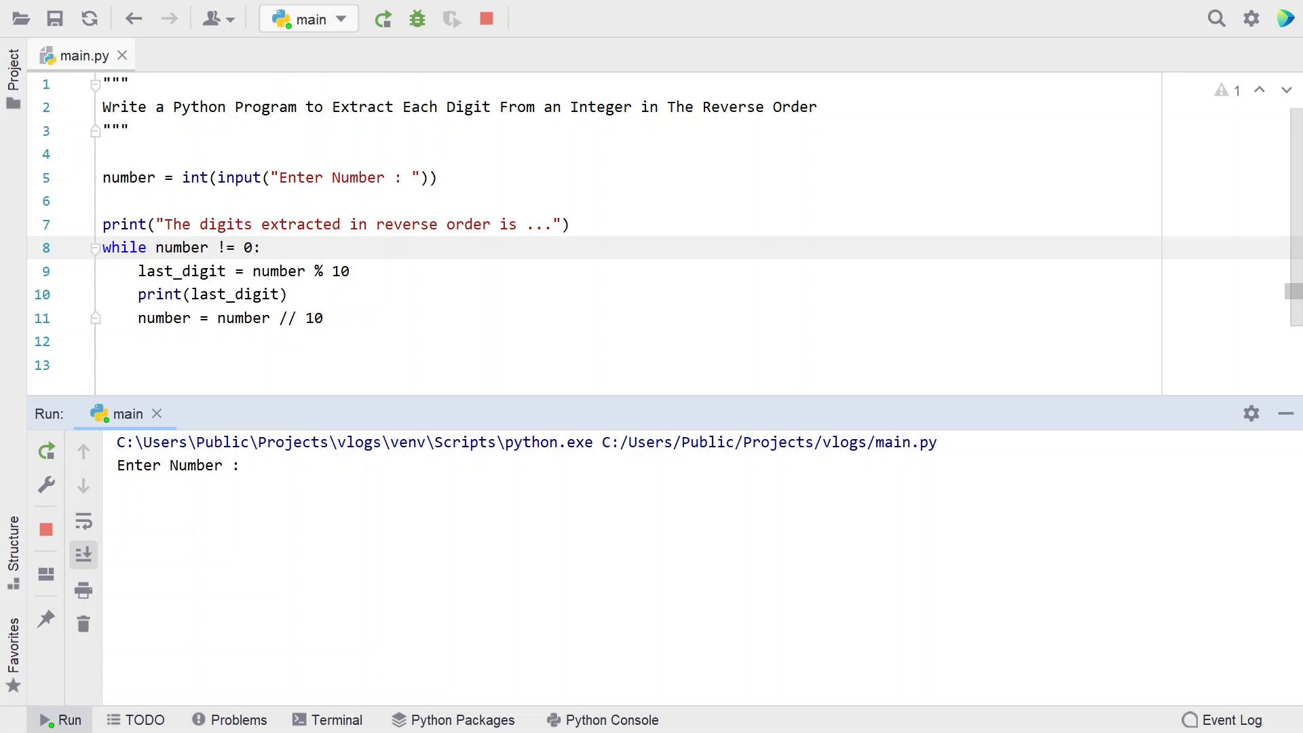
pyautogui.write('6789')
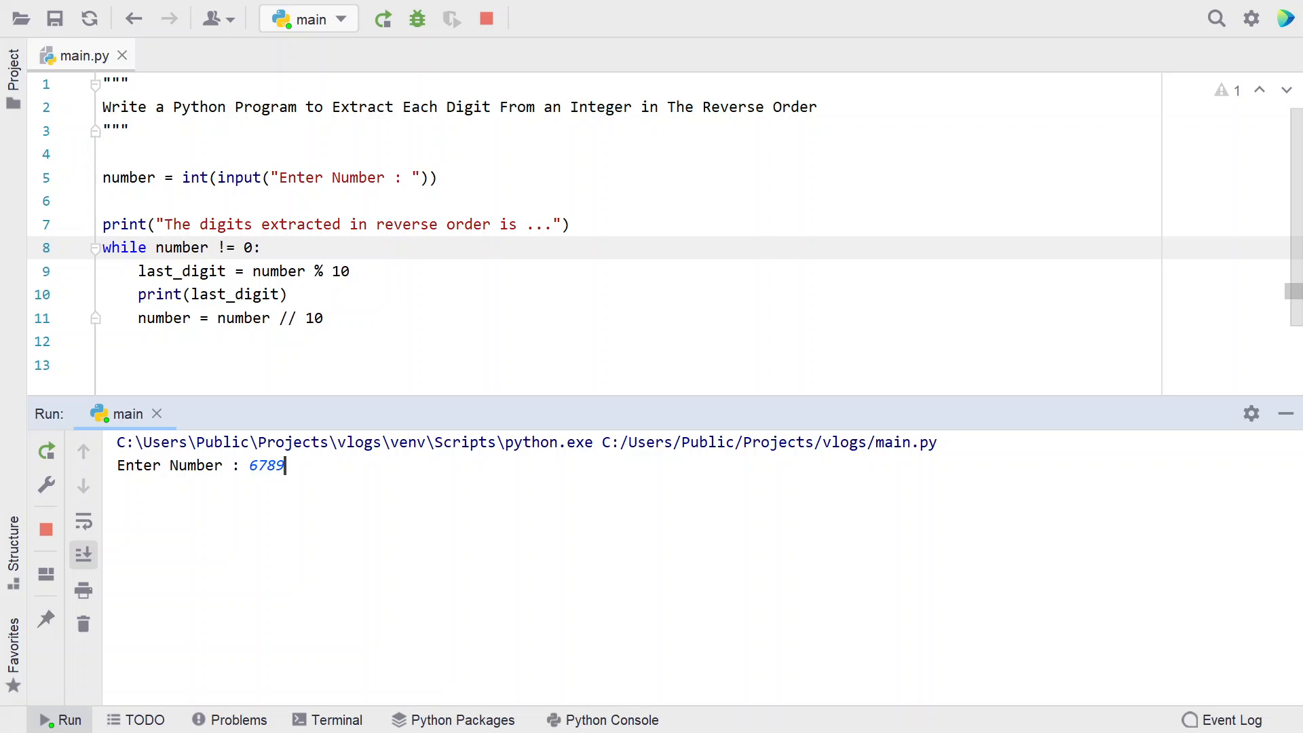
pyautogui.write('01')
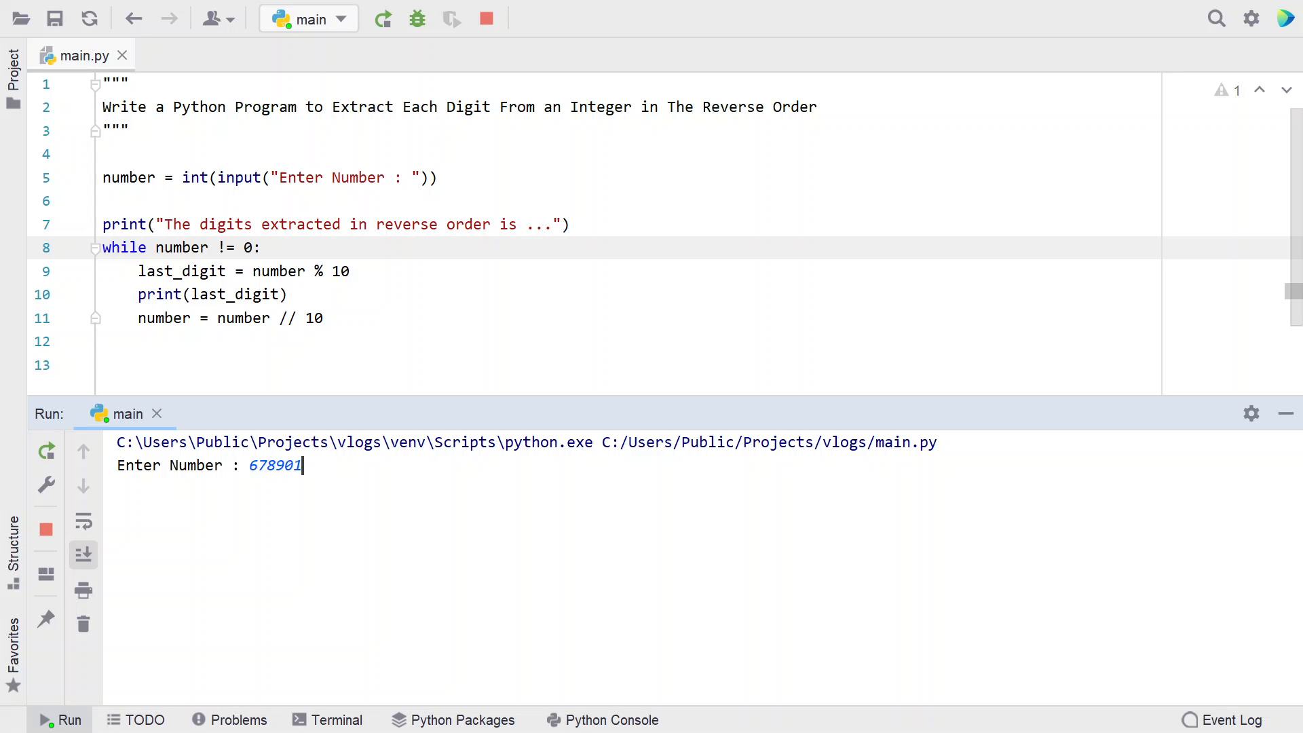
pyautogui.press('enter')
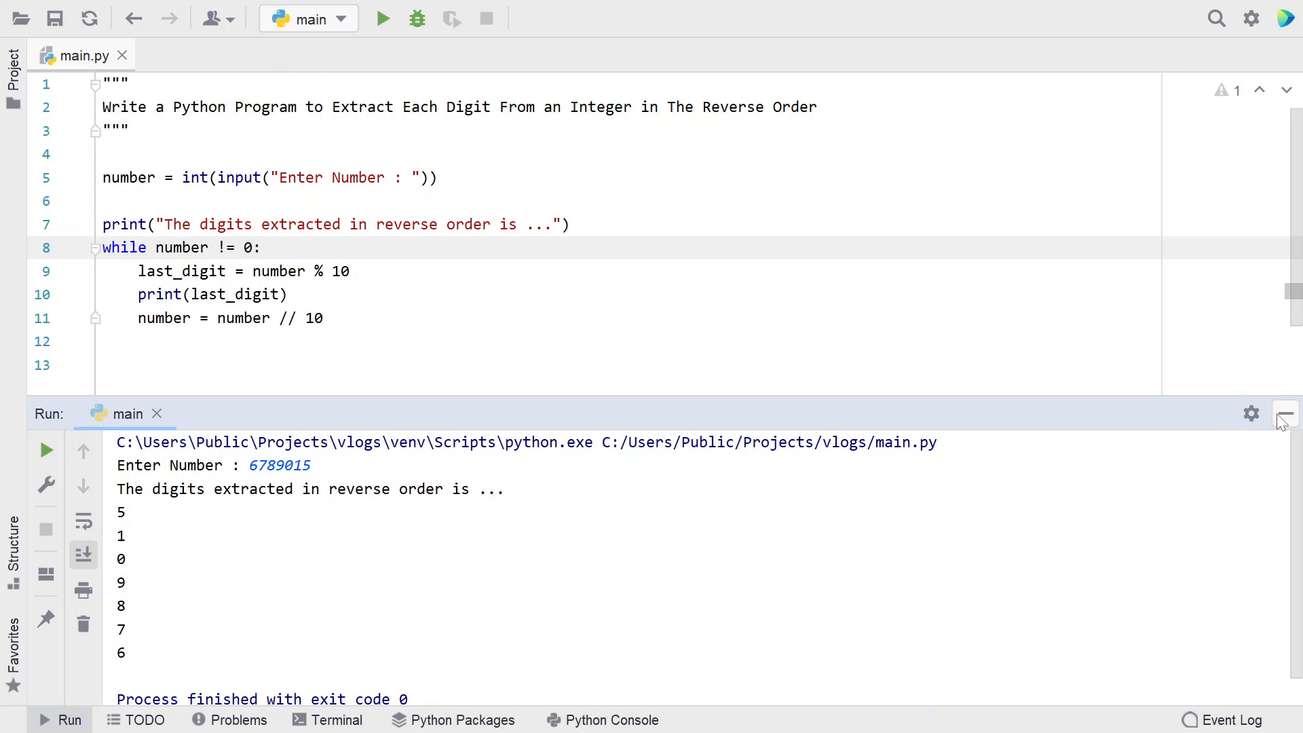
pyautogui.click(1285, 412)
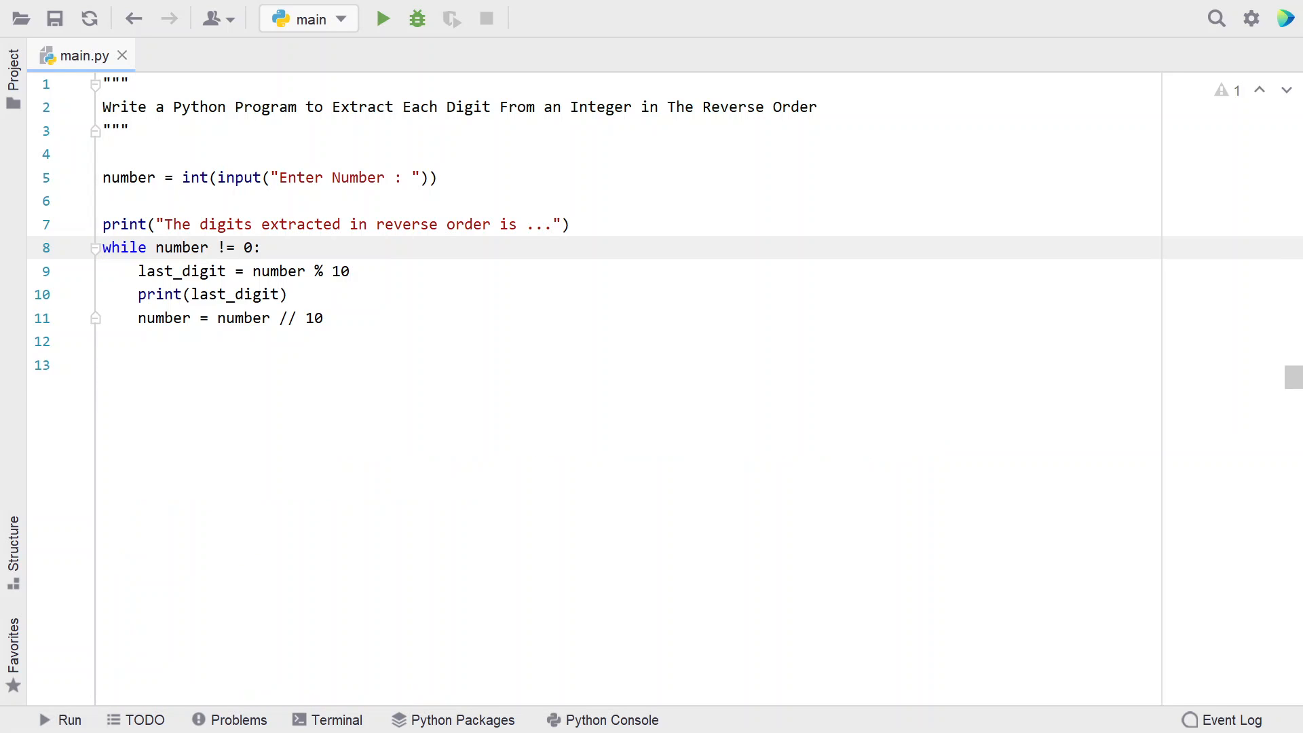